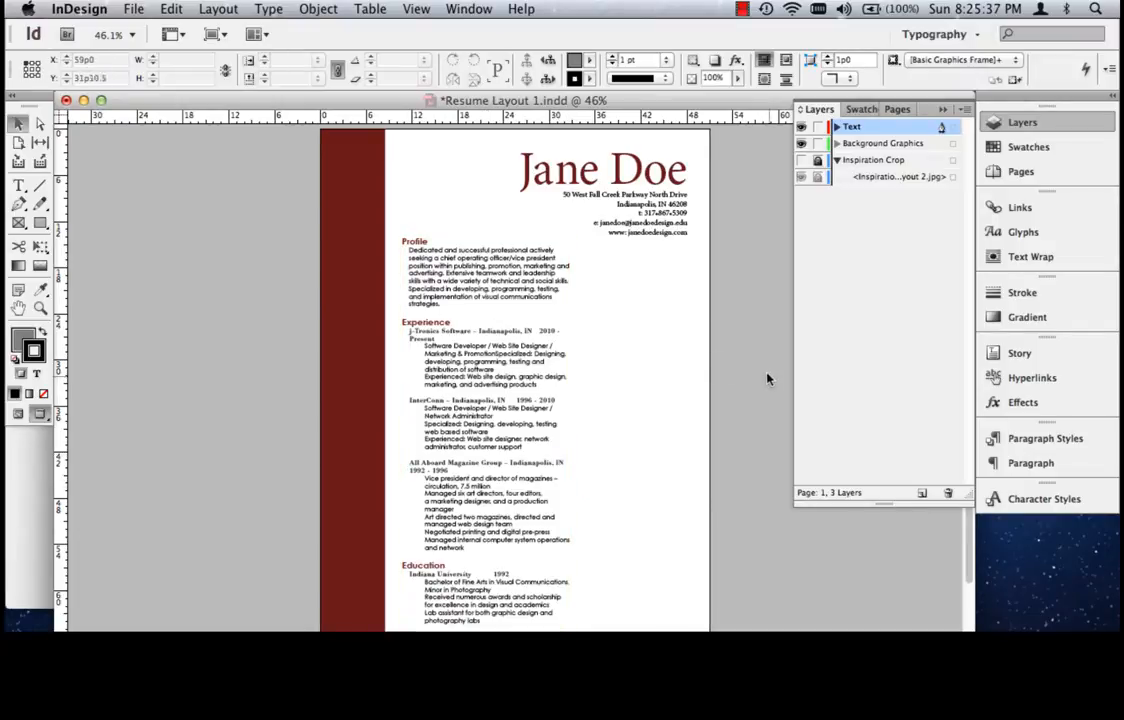
# - Leave Preview mode so frame edges and column guides show around the Profile text
pyautogui.click(485, 380)
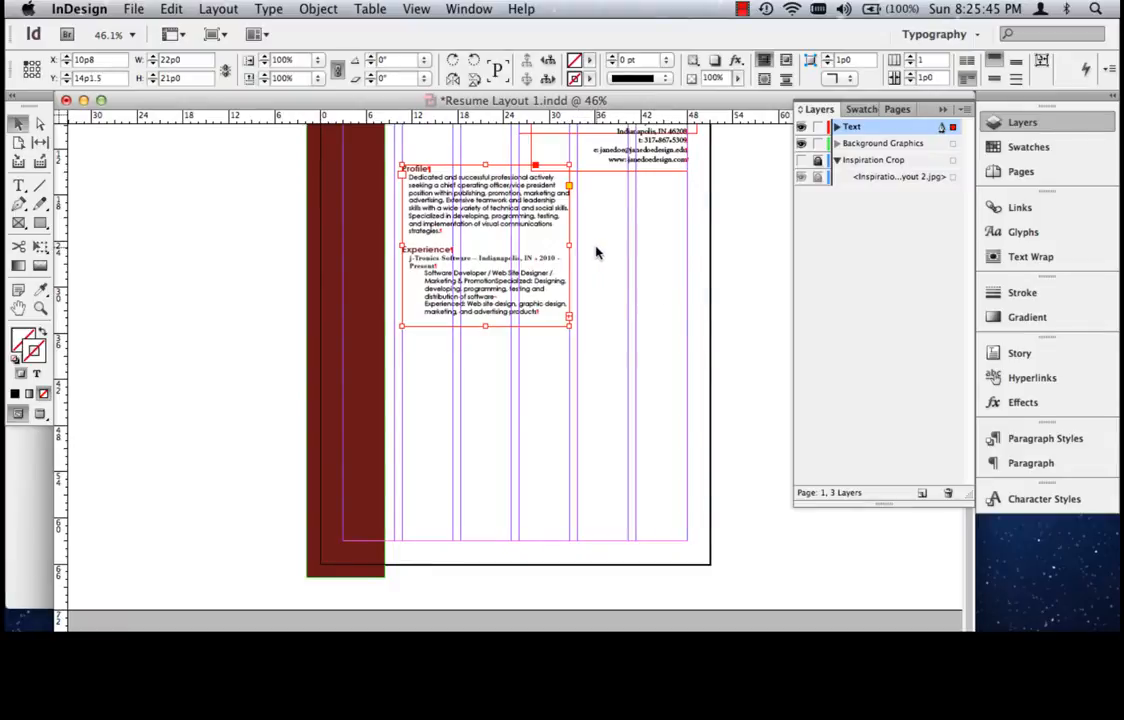
pyautogui.moveTo(715, 340)
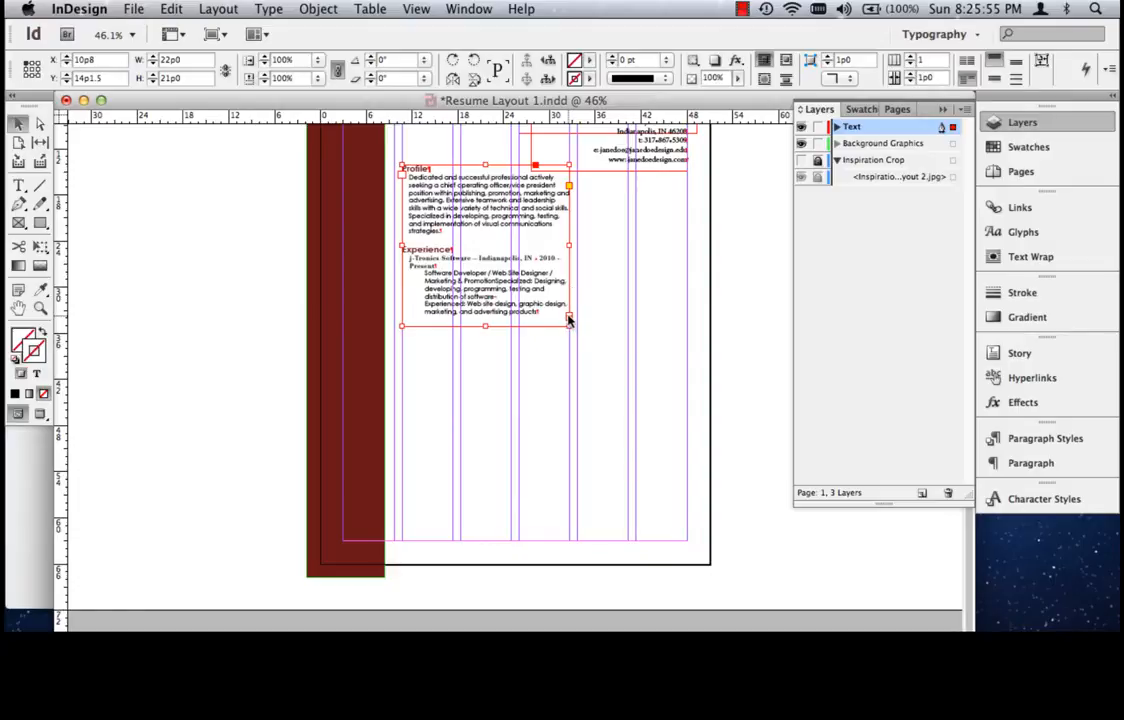
pyautogui.moveTo(508, 232)
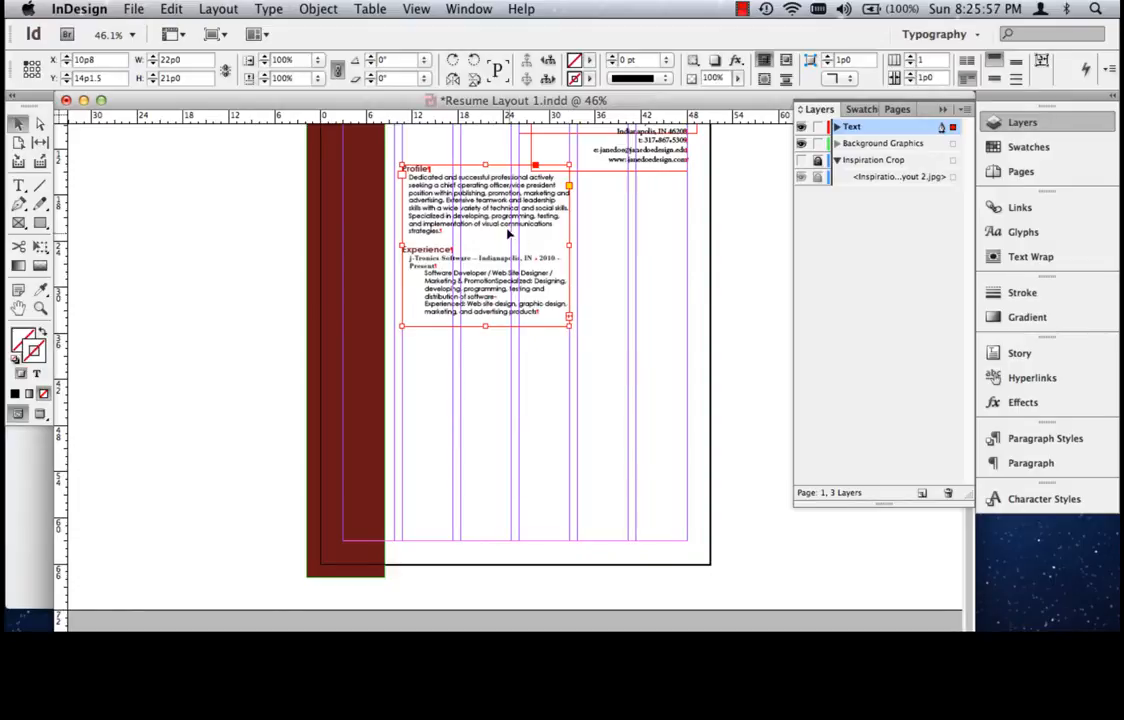
pyautogui.moveTo(570, 320)
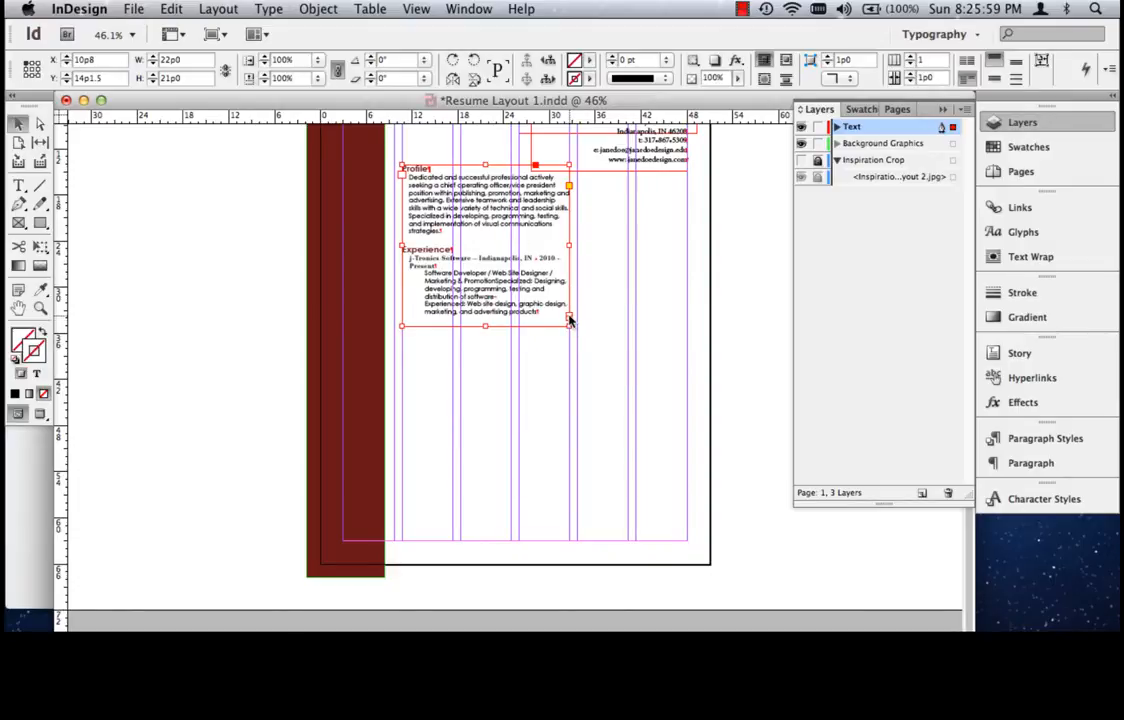
pyautogui.moveTo(17, 122)
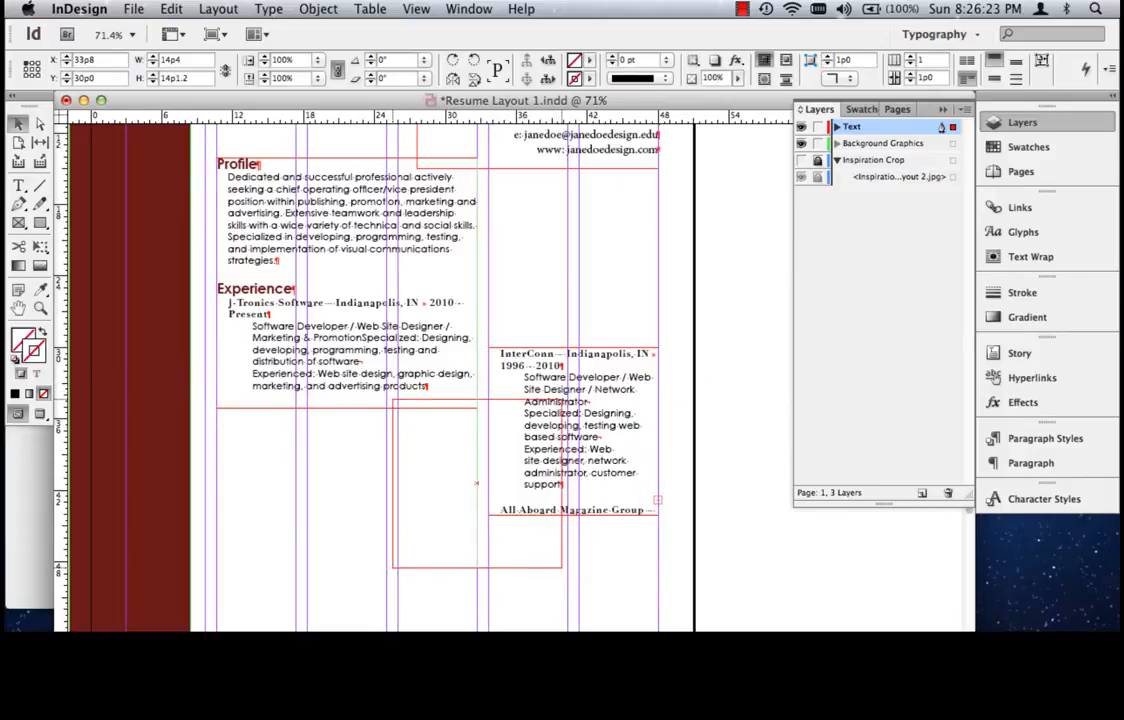
# - Place the InterConn entry in a new frame offset right below j-Tronics
pyautogui.moveTo(575, 430); pyautogui.dragTo(485, 480)
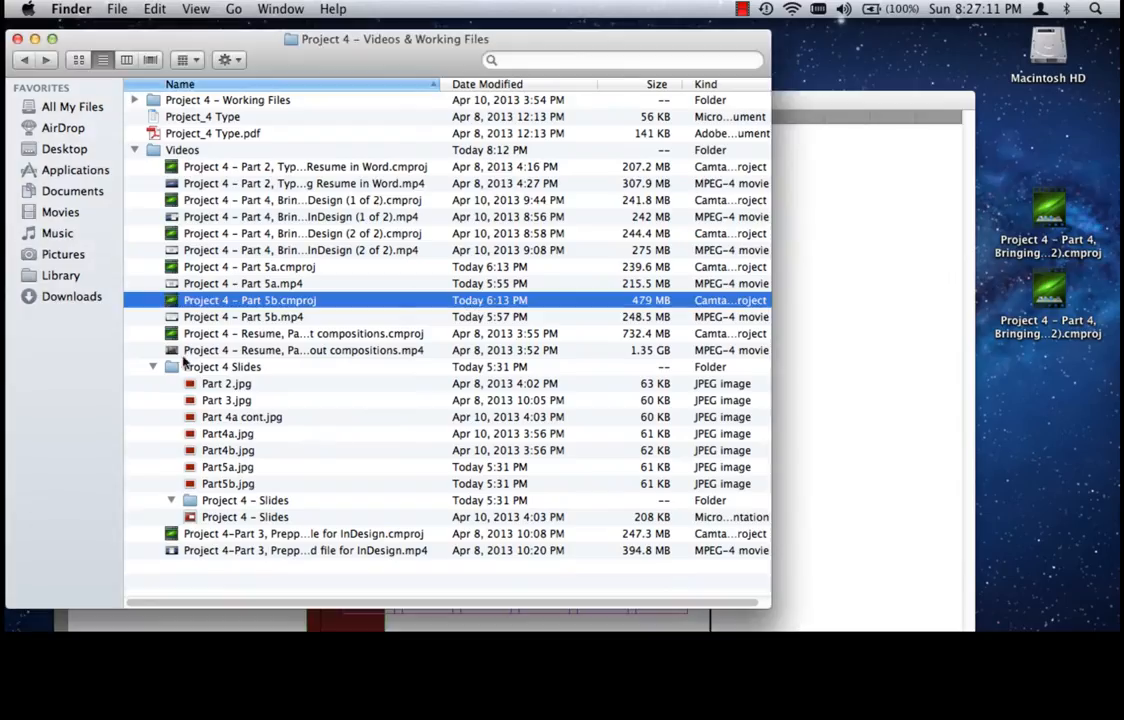
# - Go to the Project 4 – Working Files folder with the Jane Doe resume files
pyautogui.click(135, 99)
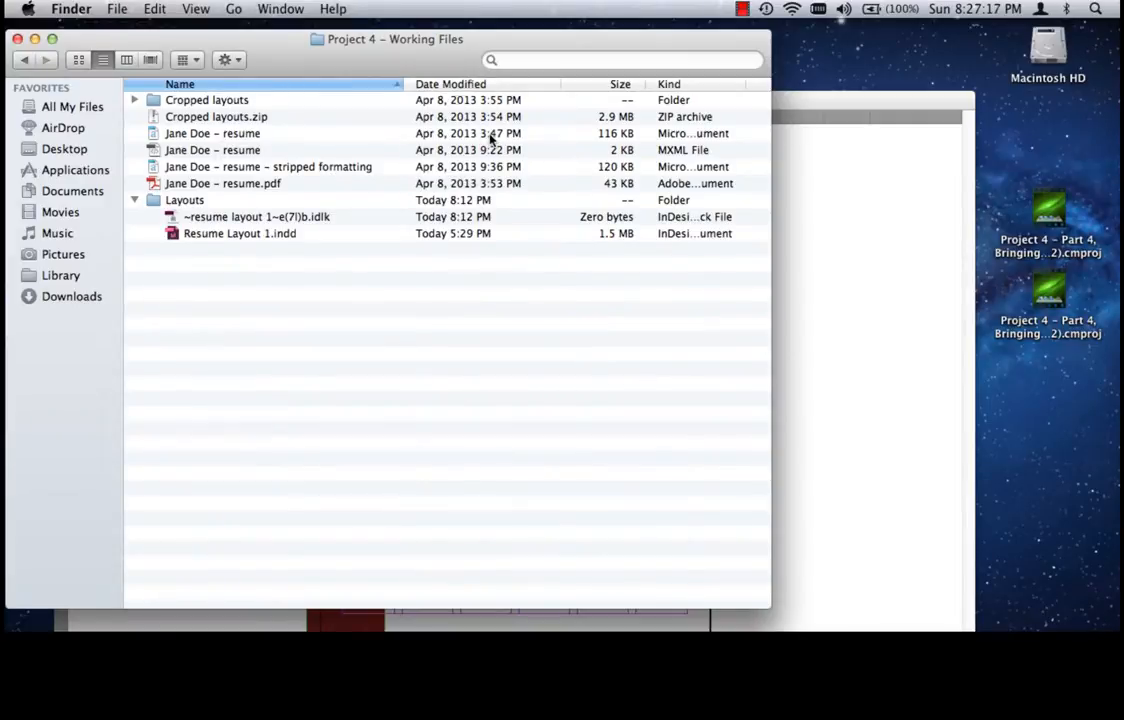
pyautogui.moveTo(302, 145)
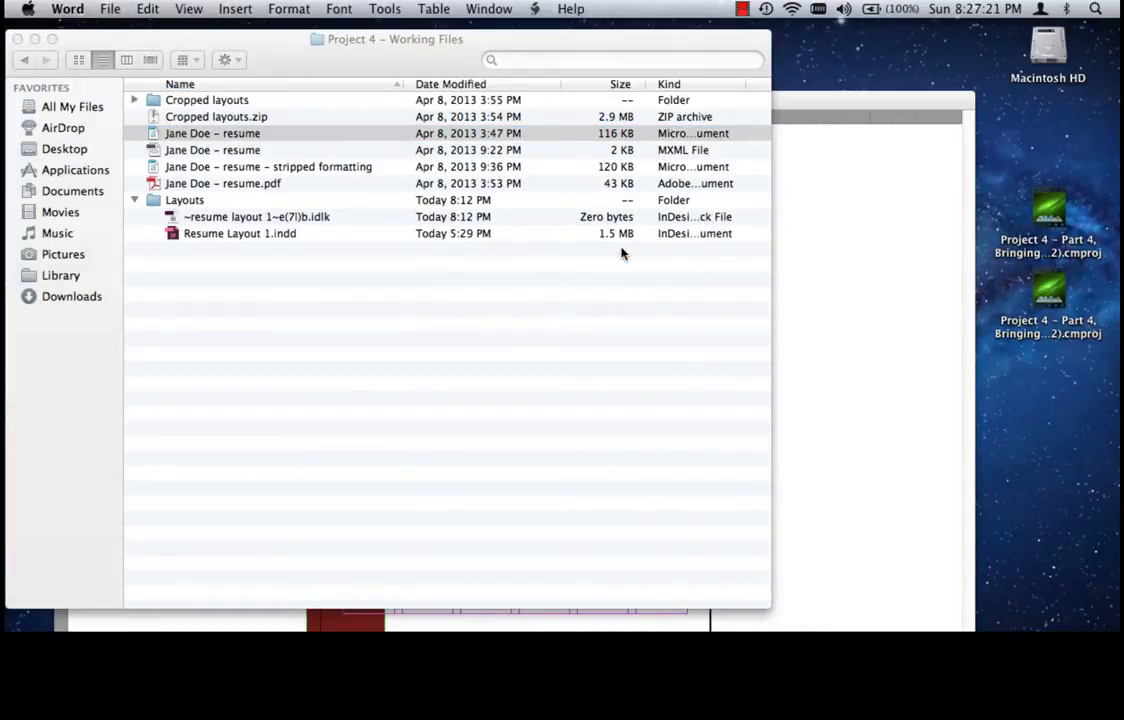
# - Open 'Jane Doe – resume' in Word and select the j-Tronics duty bullets under Experience
pyautogui.doubleClick(212, 133)
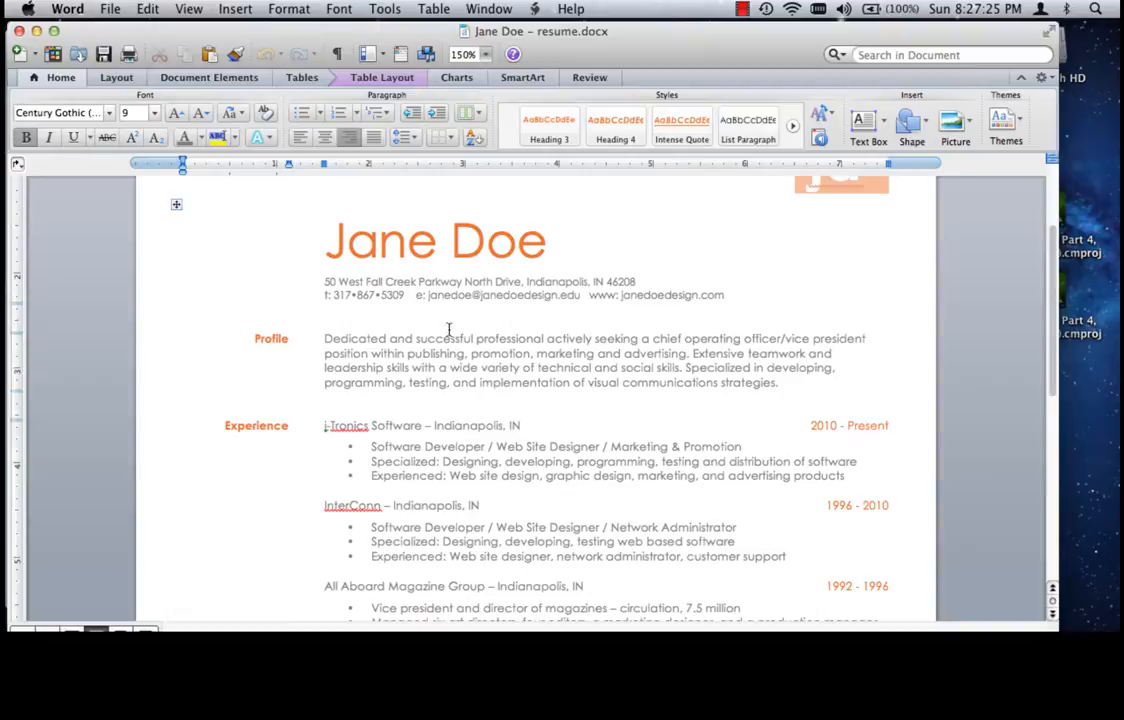
pyautogui.moveTo(507, 390)
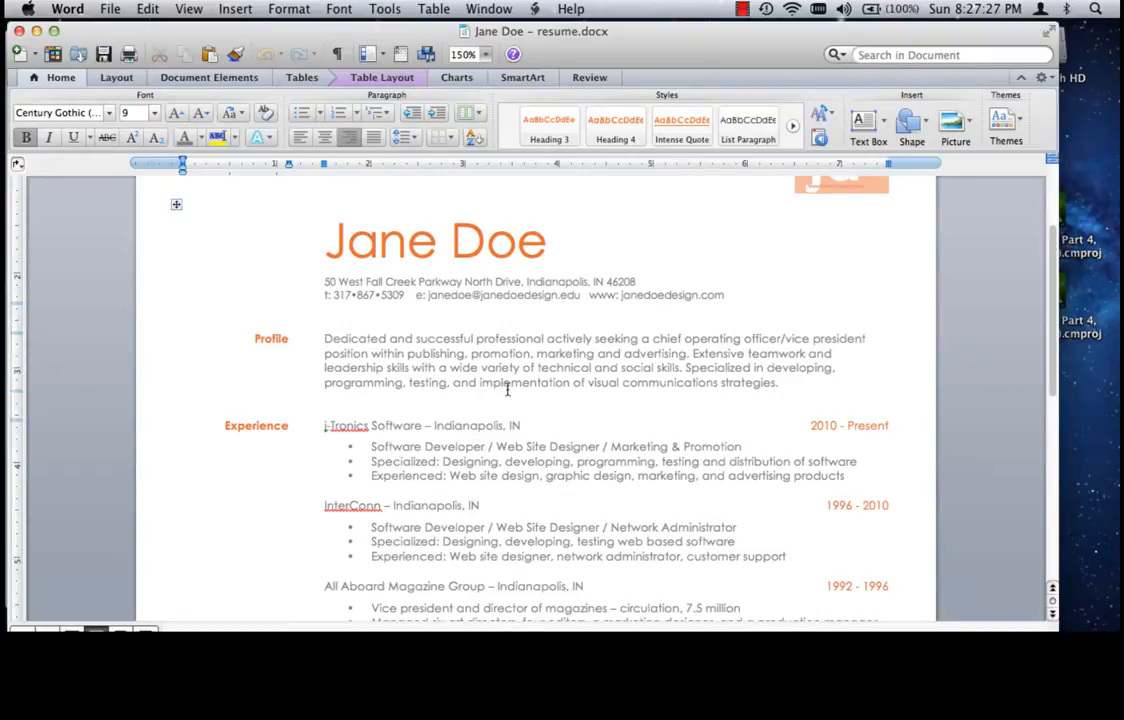
pyautogui.scroll(-3)
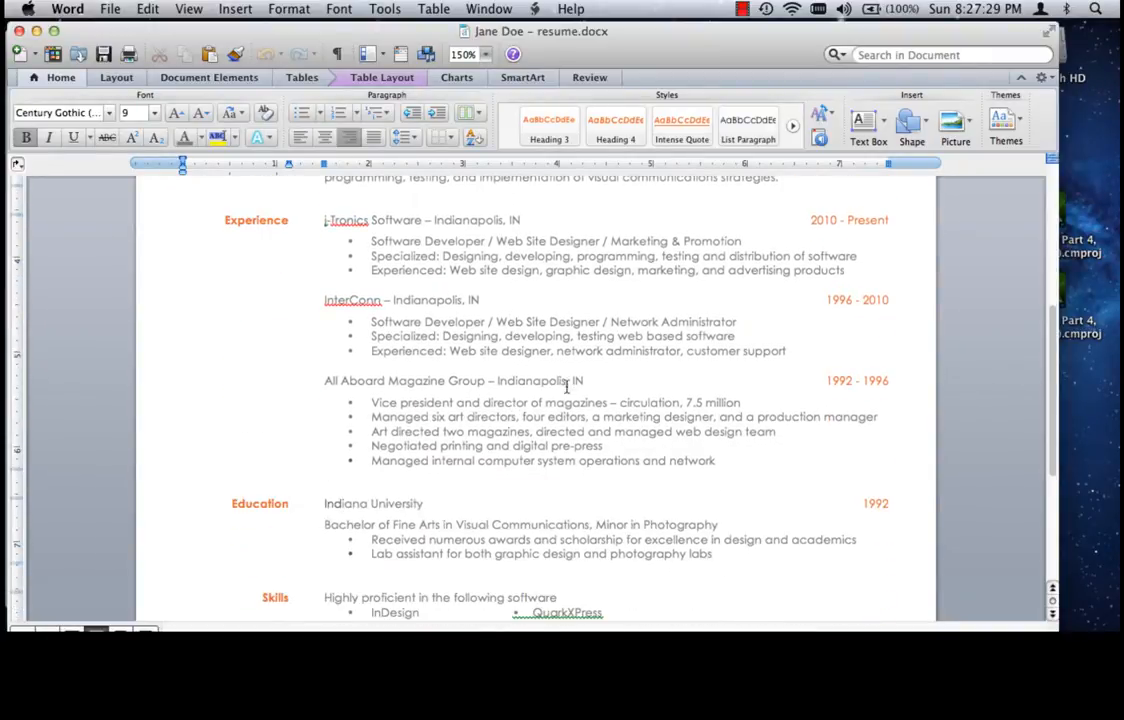
pyautogui.moveTo(371, 240); pyautogui.dragTo(843, 270)
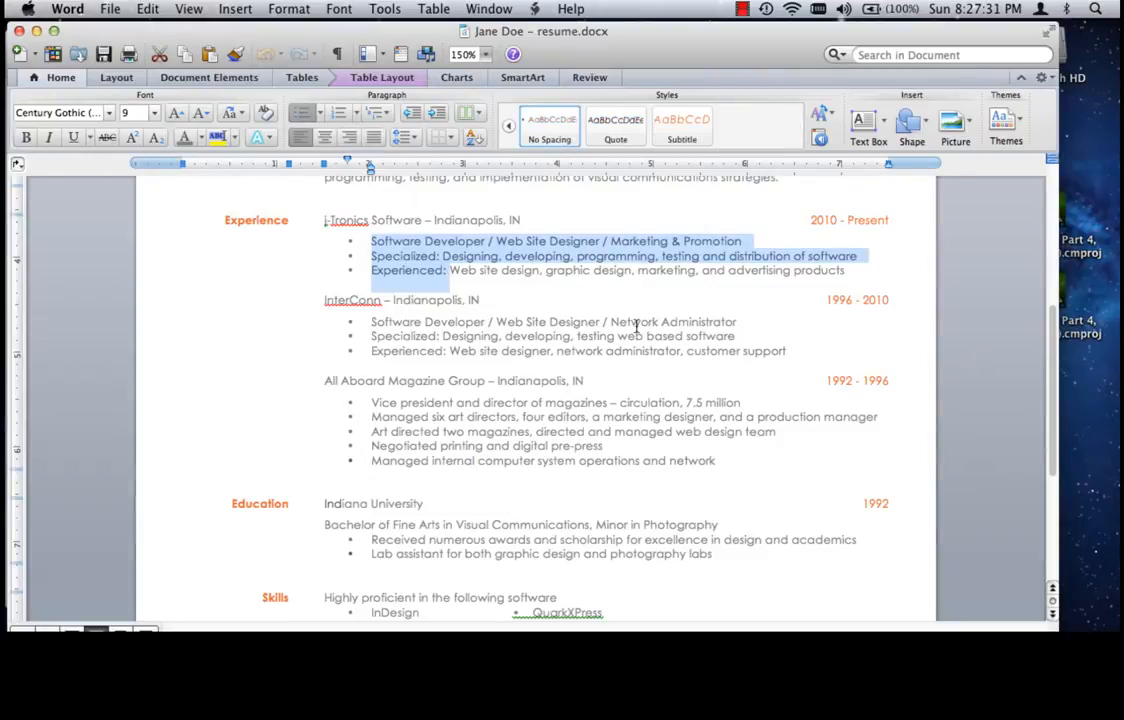
pyautogui.scroll(-3)
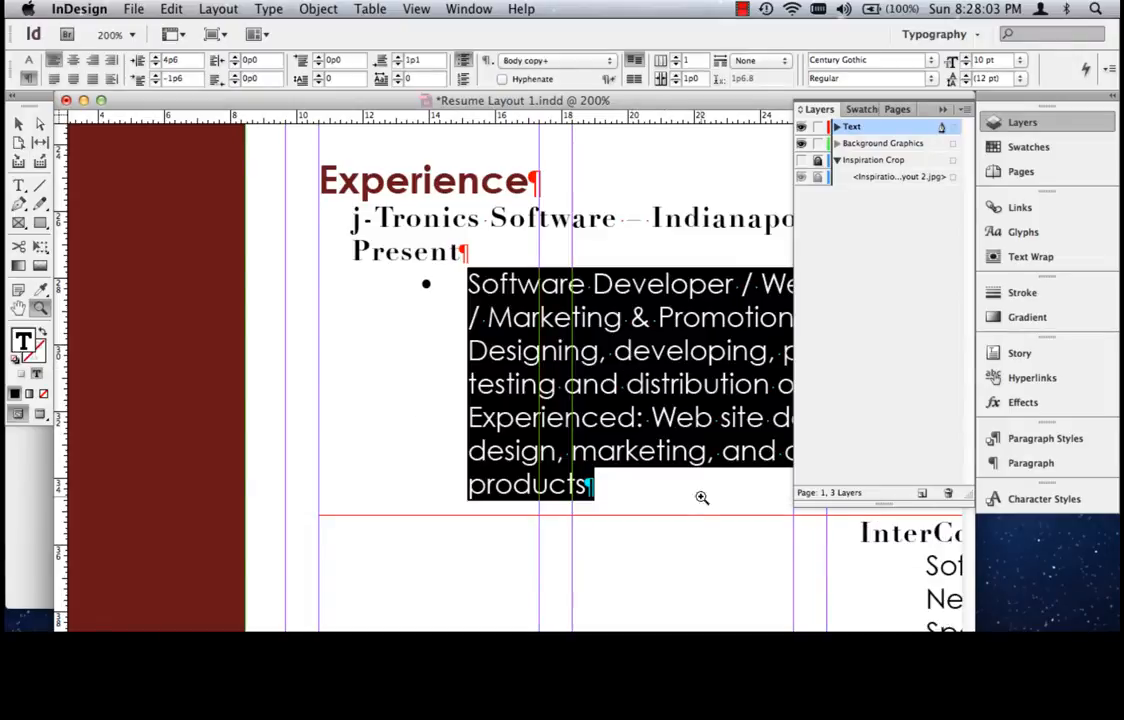
# - Zoom out on the resume and select the j-Tronics experience text frame
pyautogui.hscroll(3)
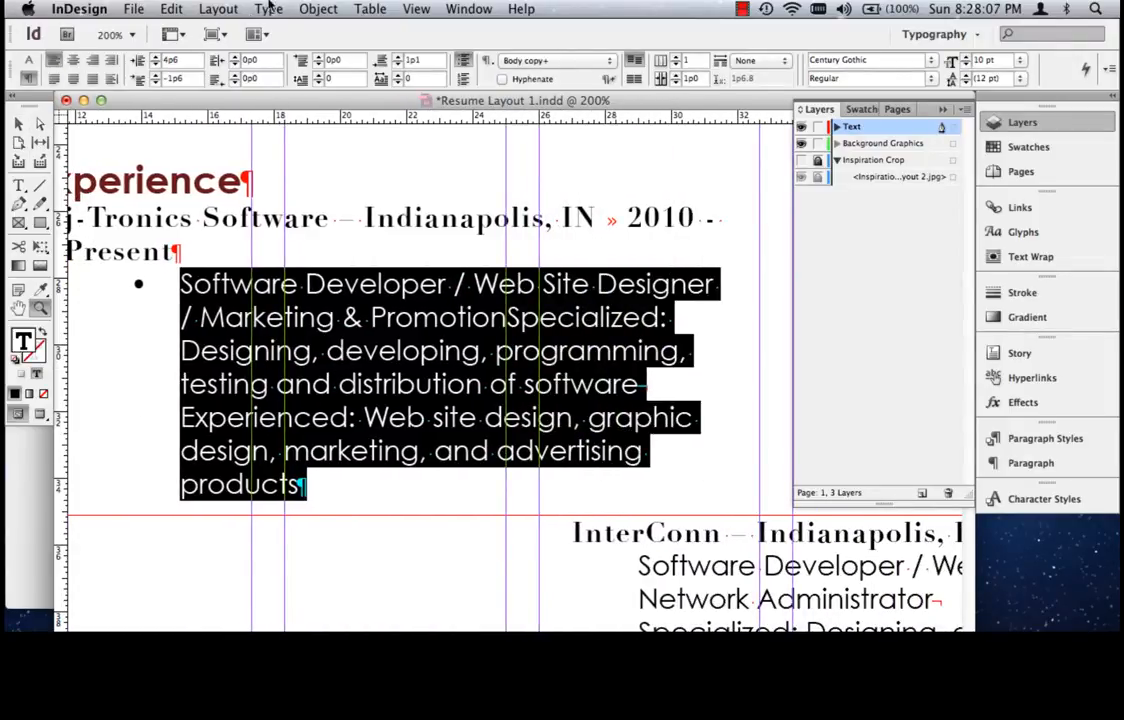
pyautogui.click(268, 9)
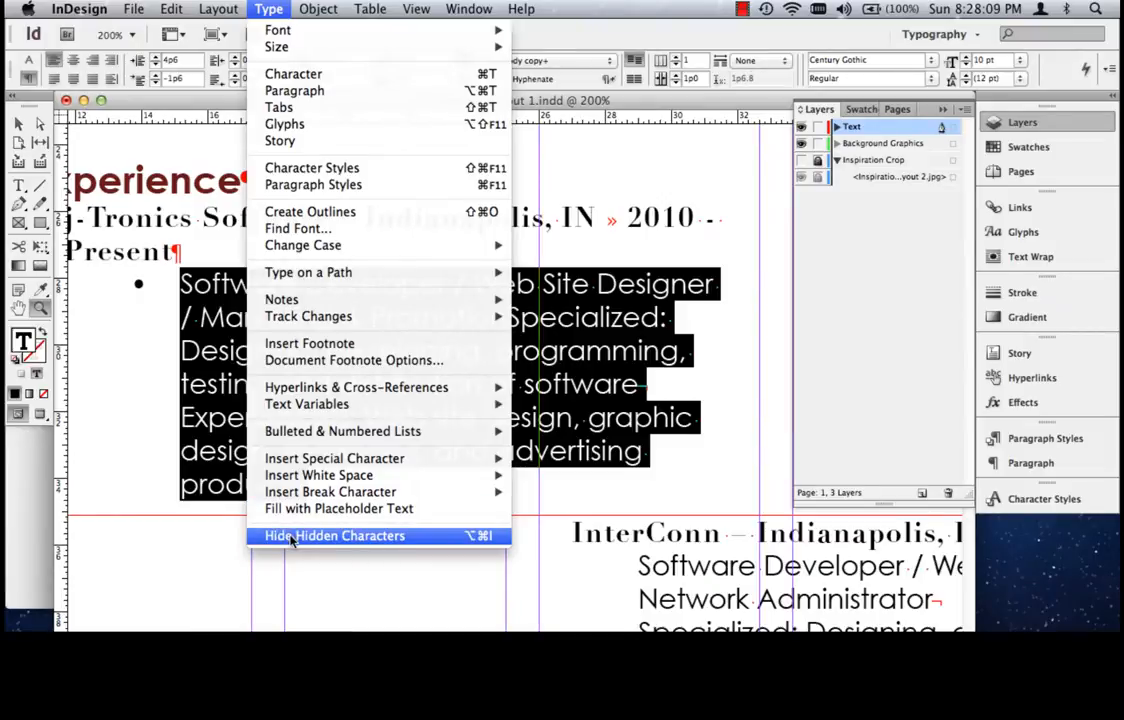
pyautogui.moveTo(617, 331)
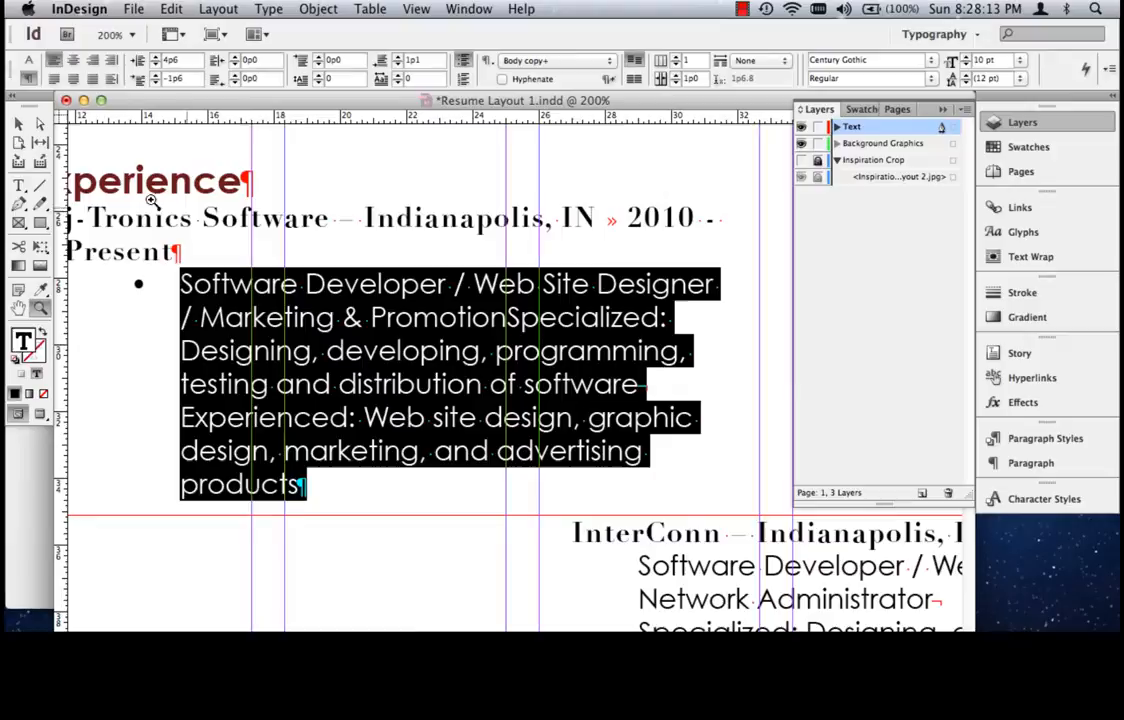
pyautogui.scroll(-3)
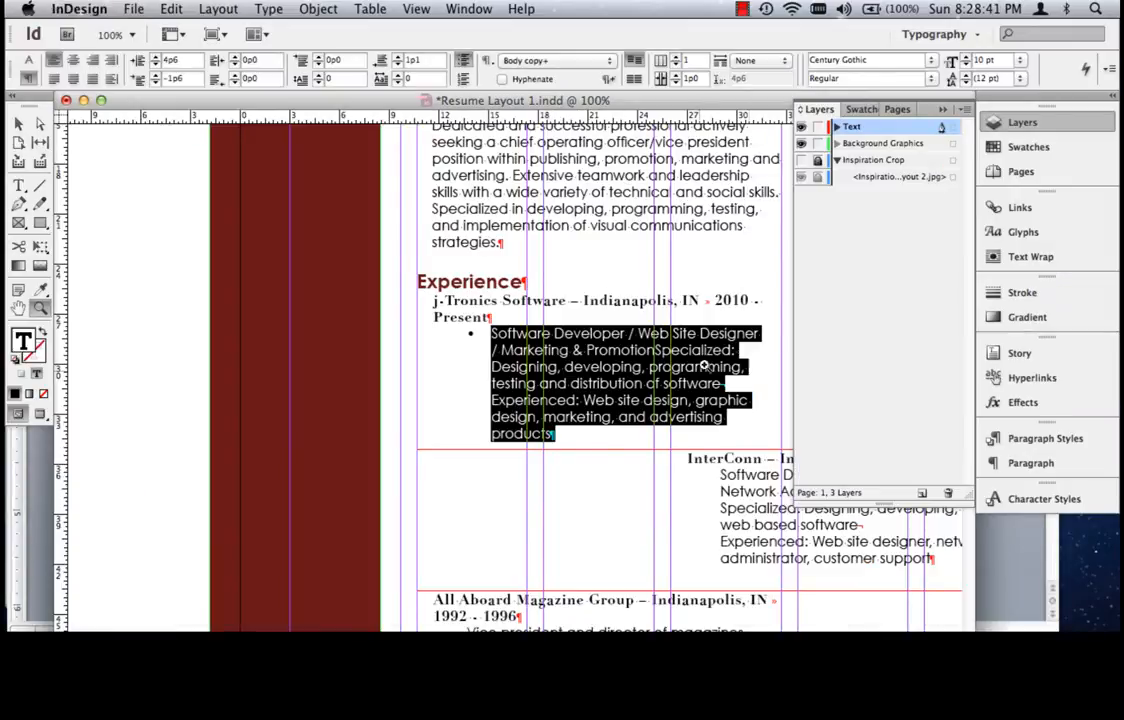
pyautogui.click(108, 33)
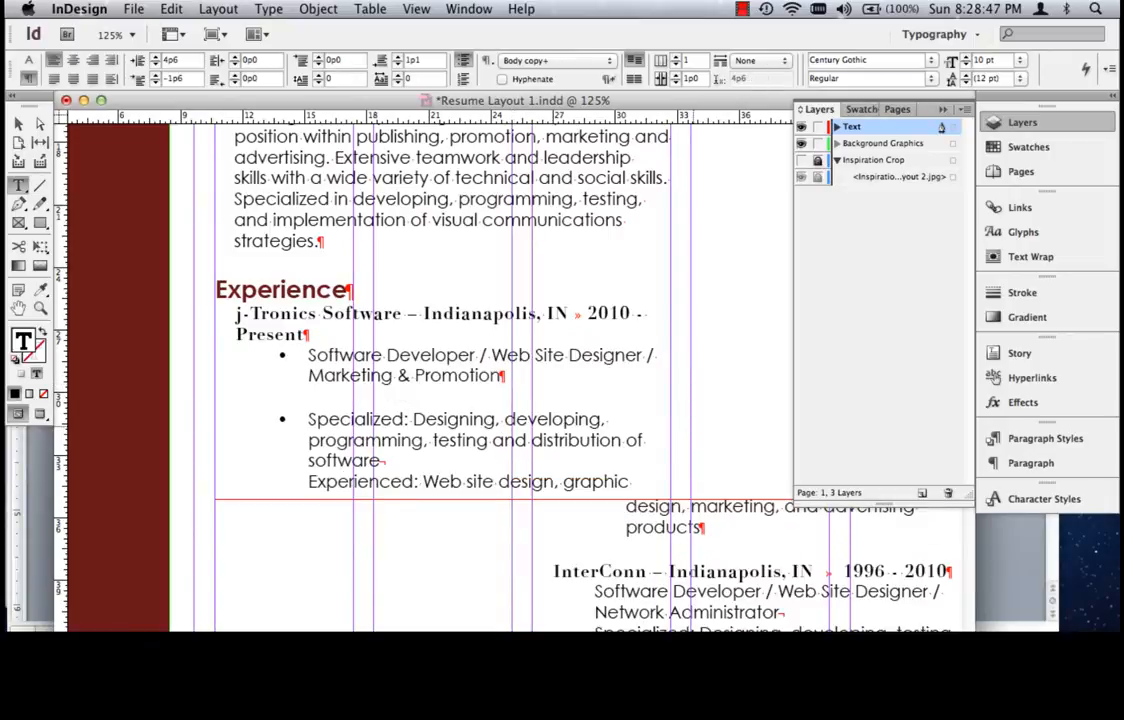
pyautogui.click(308, 418)
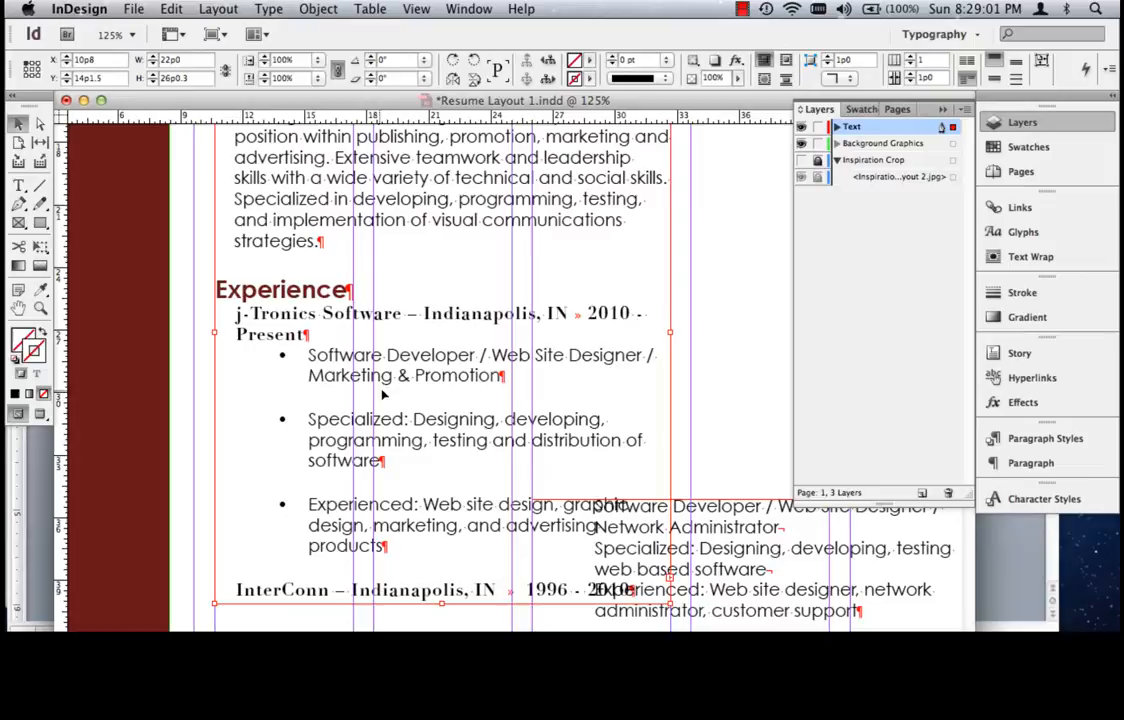
pyautogui.moveTo(391, 401)
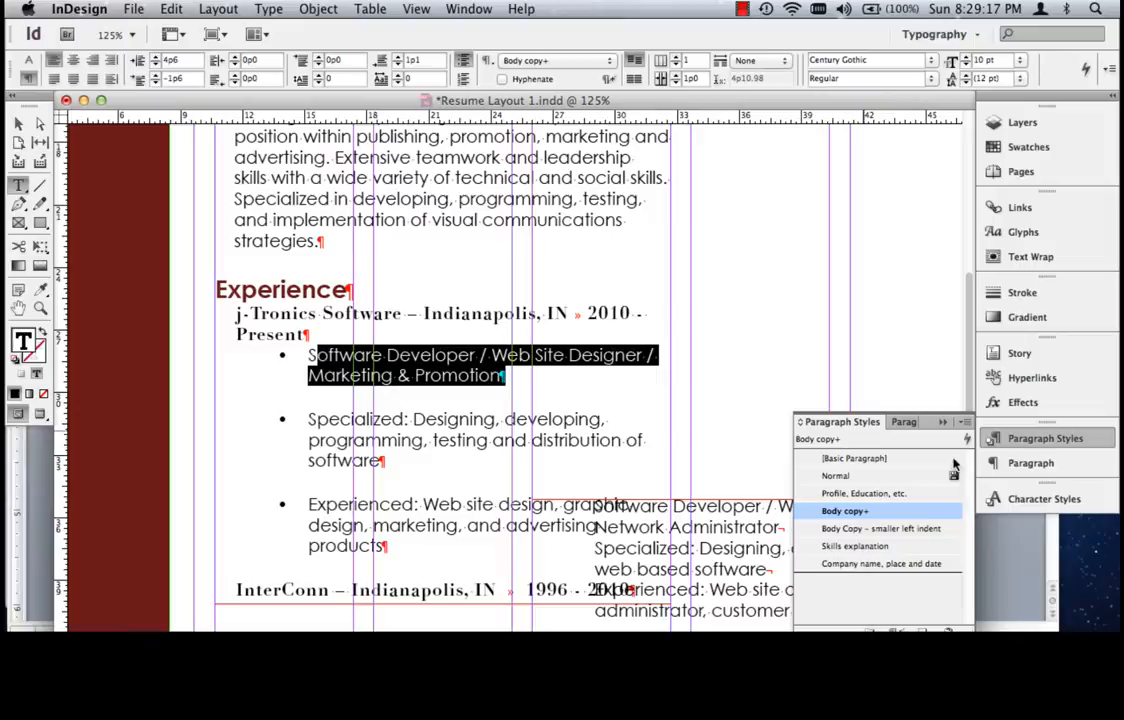
# - Select the first j-Tronics duty and set its Space After to 0
pyautogui.doubleClick(431, 355)
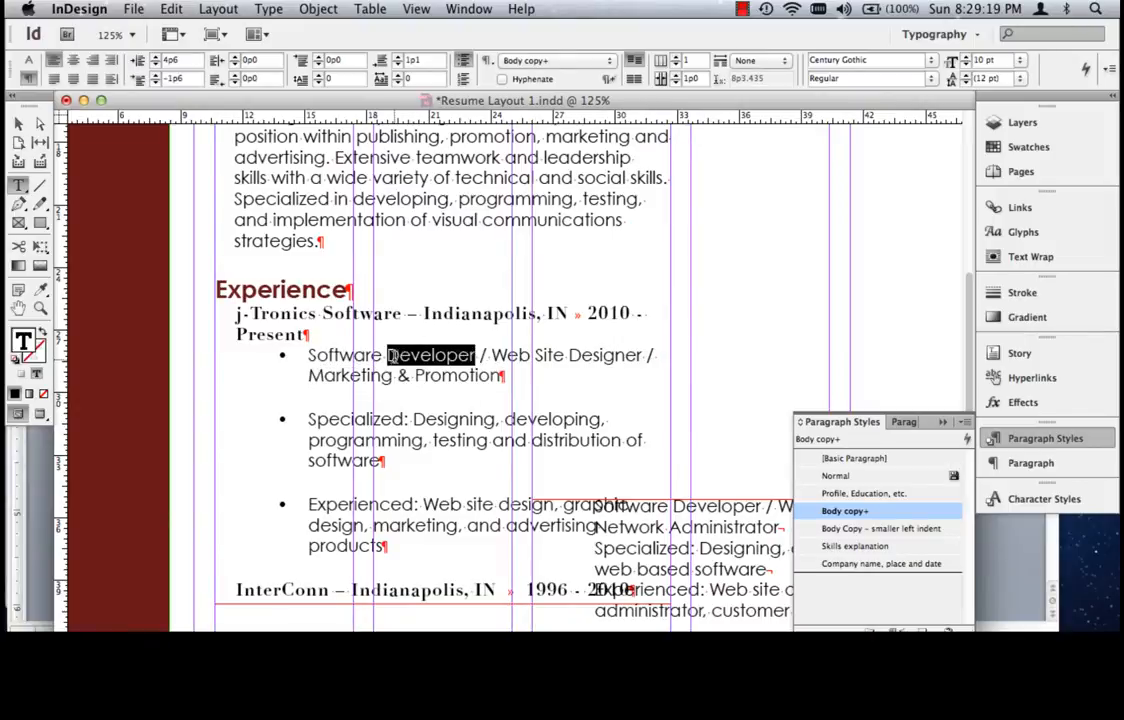
pyautogui.tripleClick(430, 355)
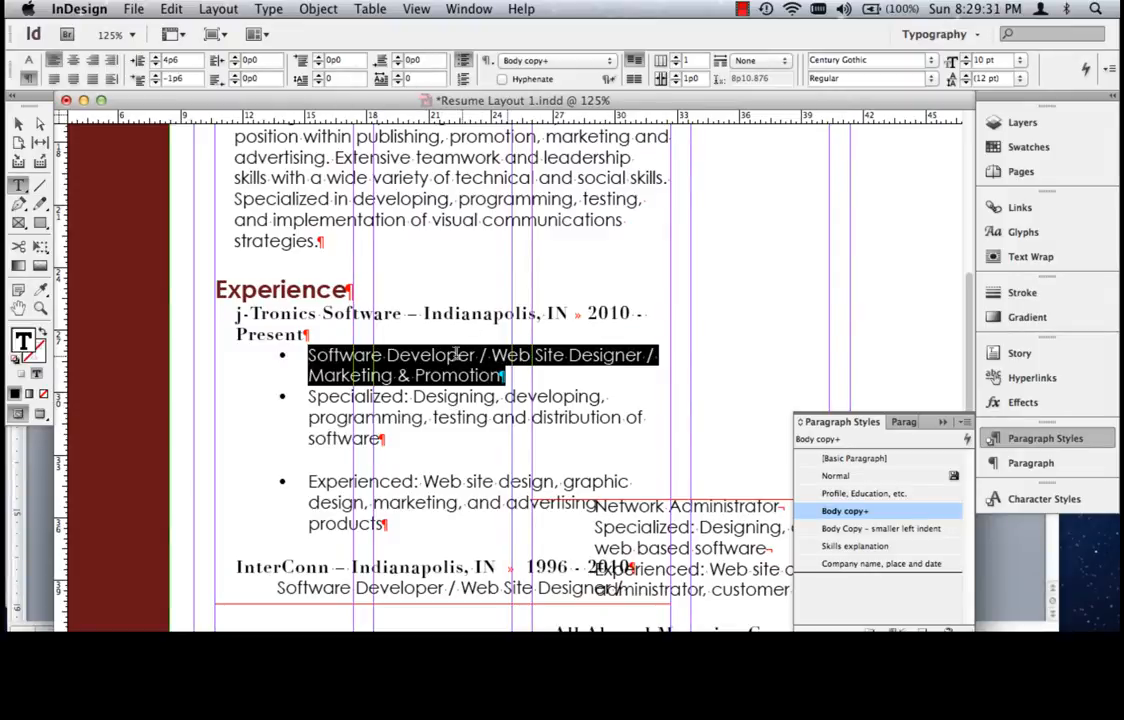
pyautogui.scroll(-3)
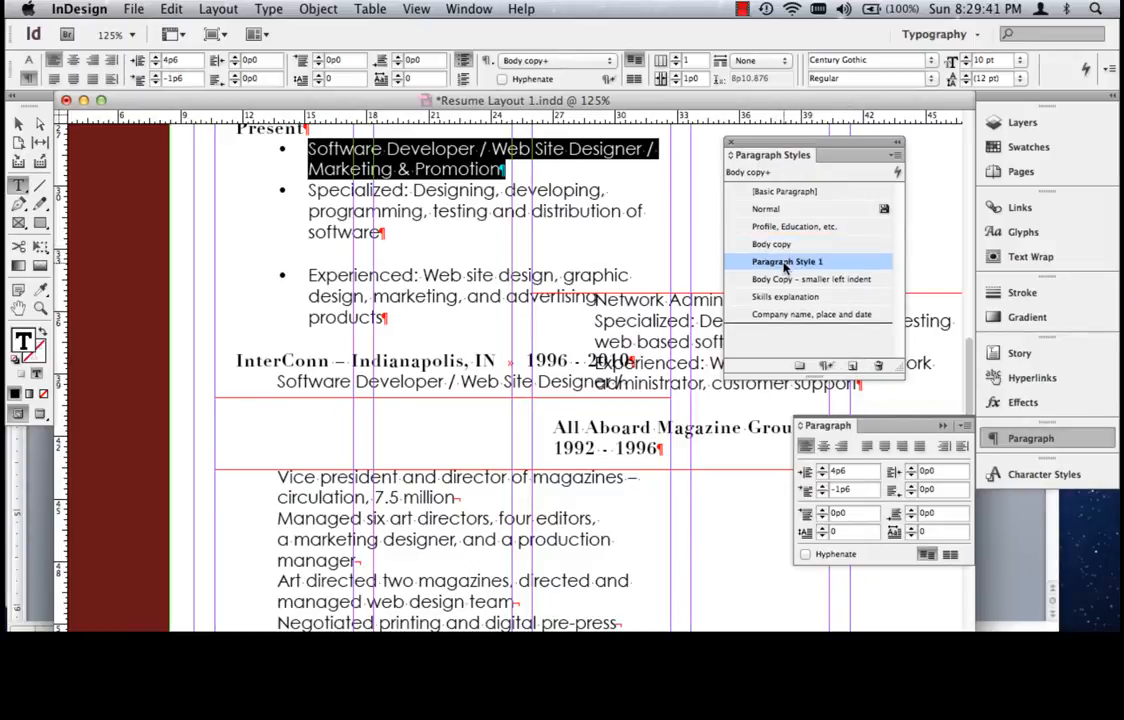
# - Create a new paragraph style from that bullet and name it 'Bulleted text'
pyautogui.click(787, 261)
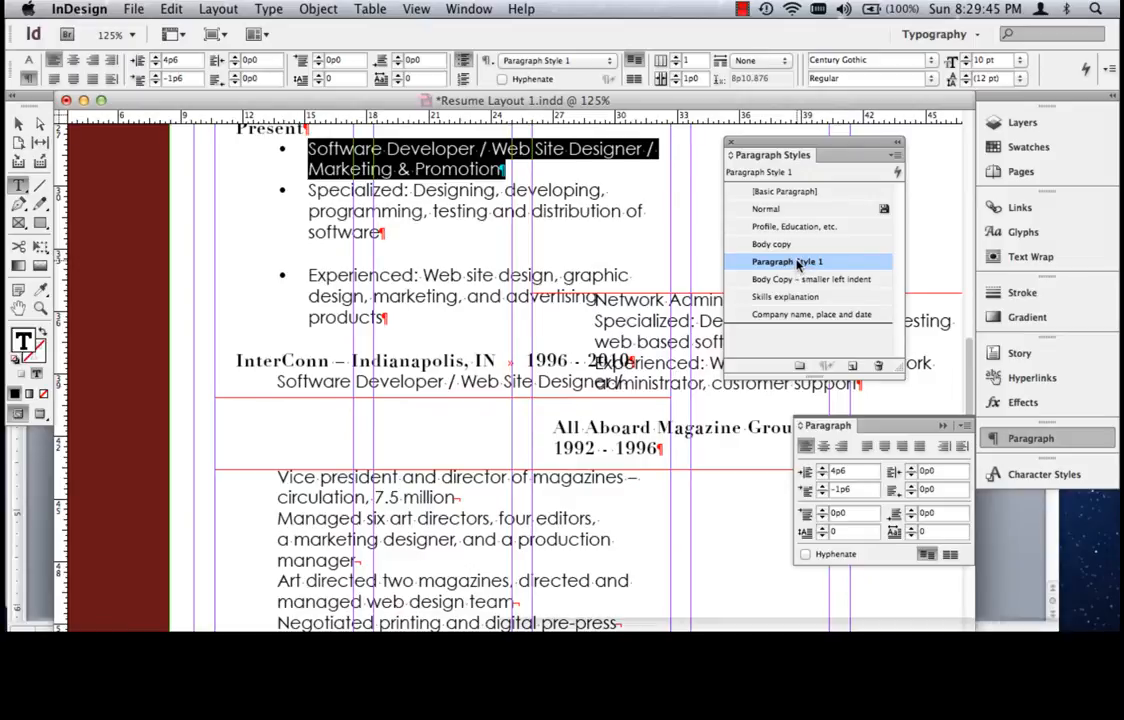
pyautogui.doubleClick(787, 261)
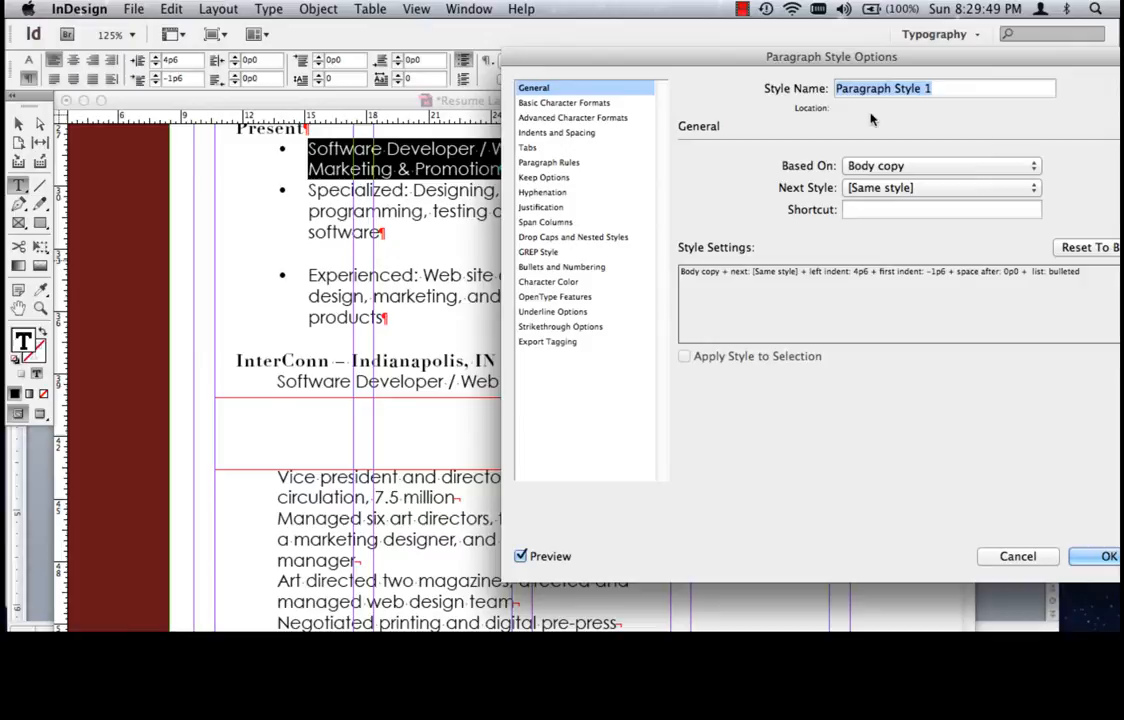
pyautogui.write('Bulleted text')
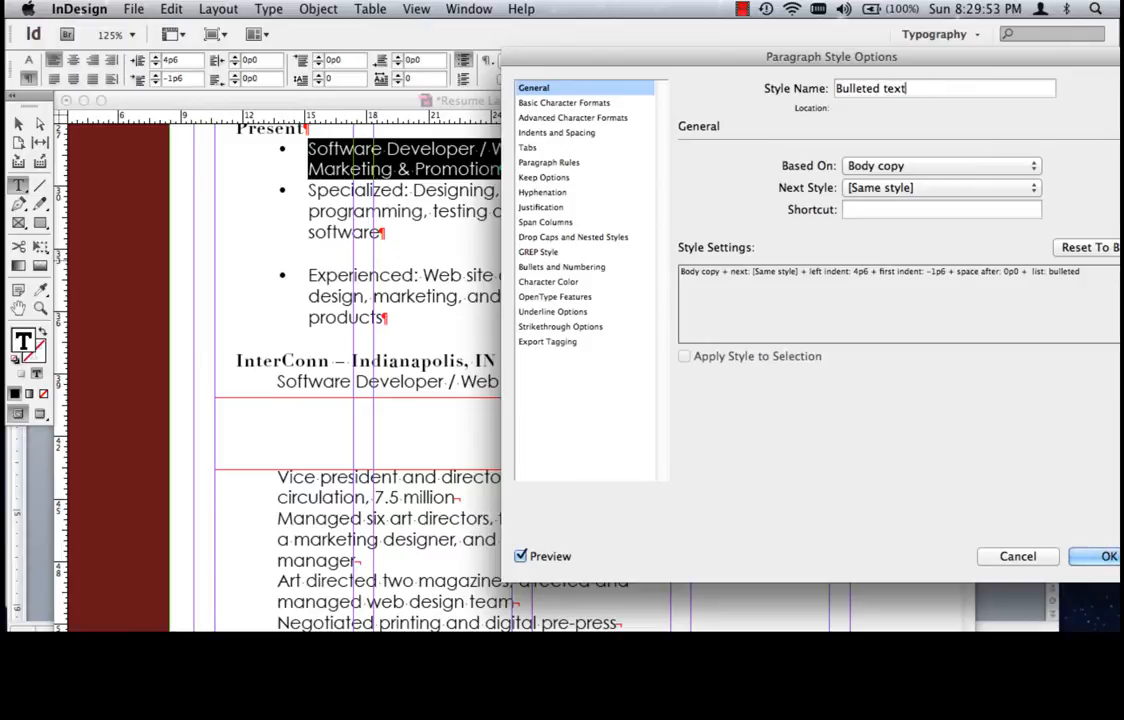
pyautogui.click(1108, 556)
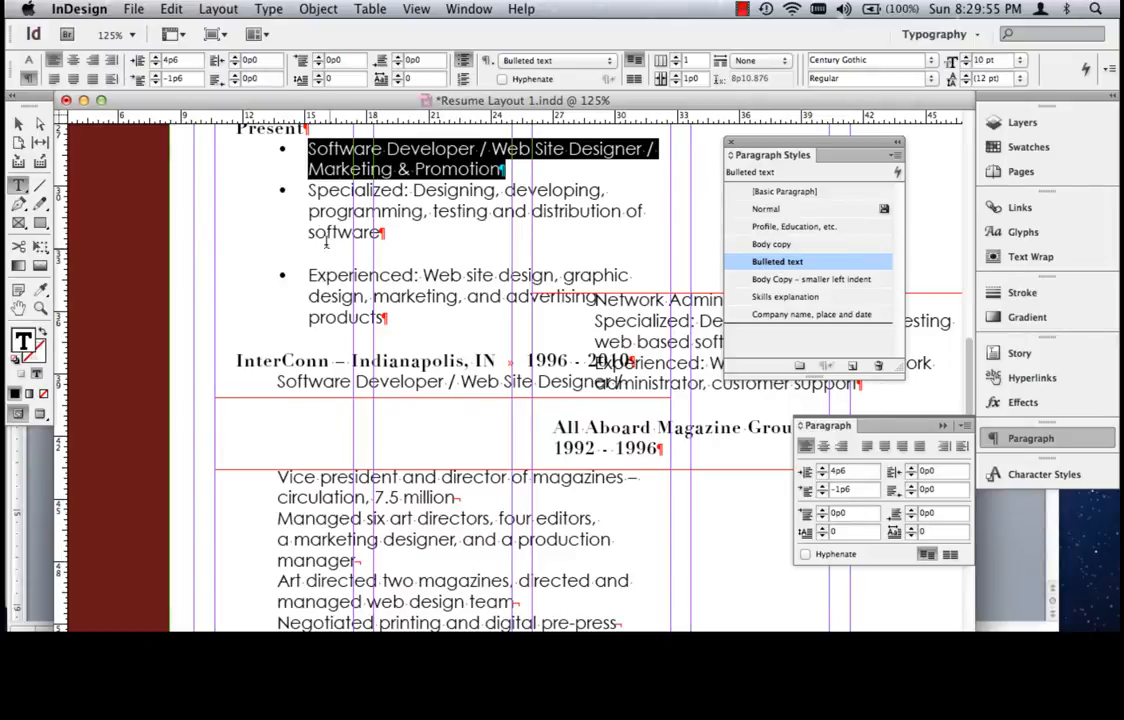
pyautogui.click(775, 244)
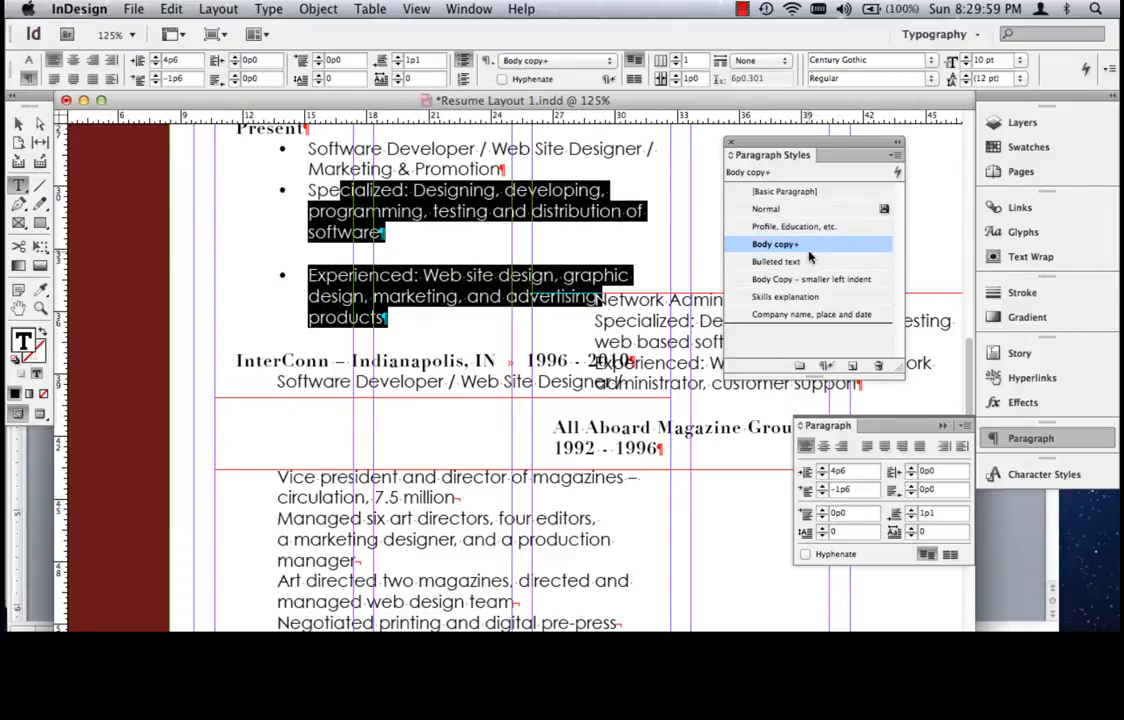
# - Apply the Bulleted text style to the second and third j-Tronics duties
pyautogui.click(777, 261)
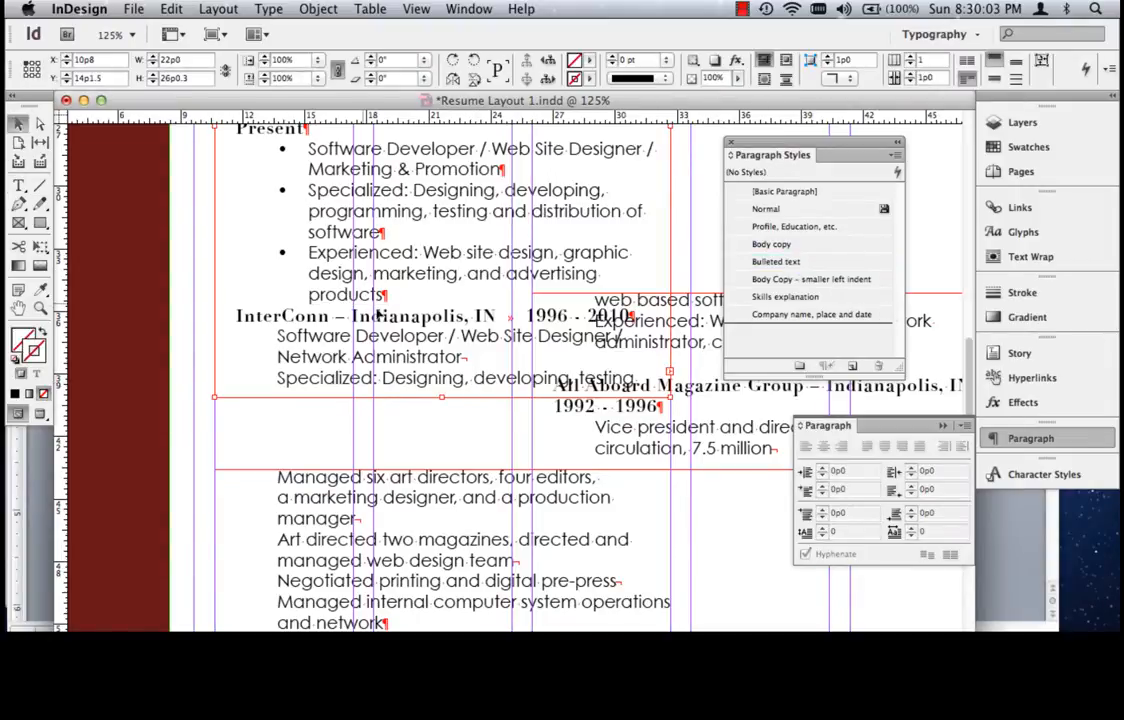
pyautogui.scroll(-3)
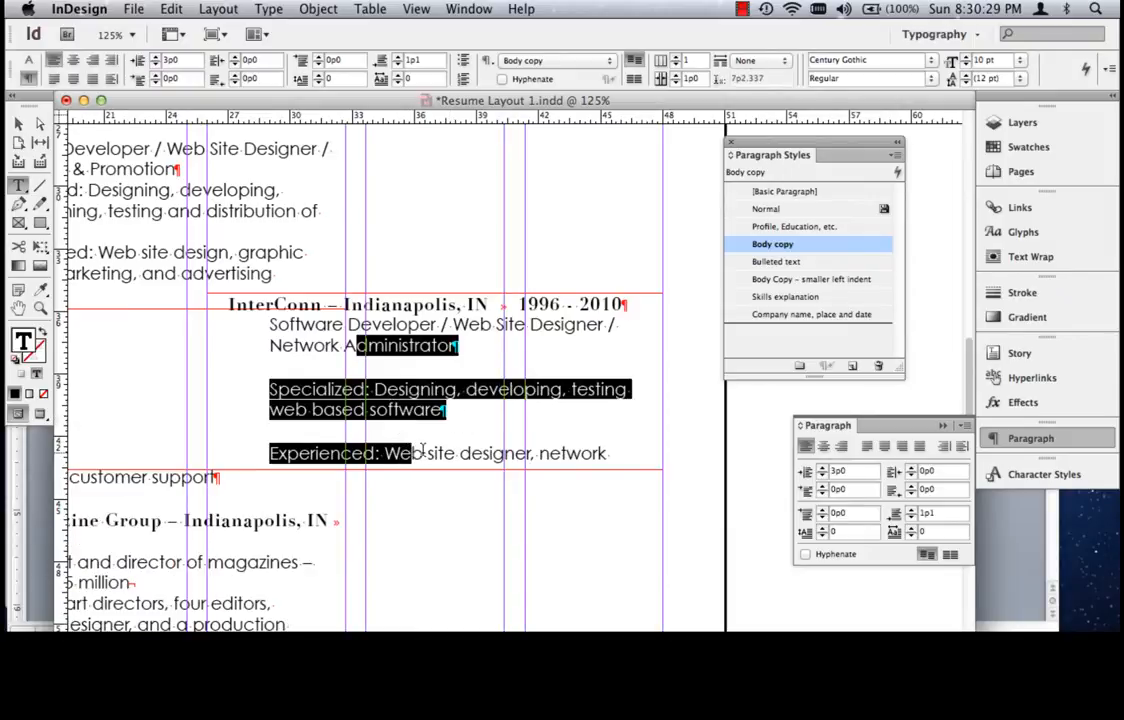
# - Apply Bulleted text to the InterConn duties, then to the All Aboard duties
pyautogui.click(777, 261)
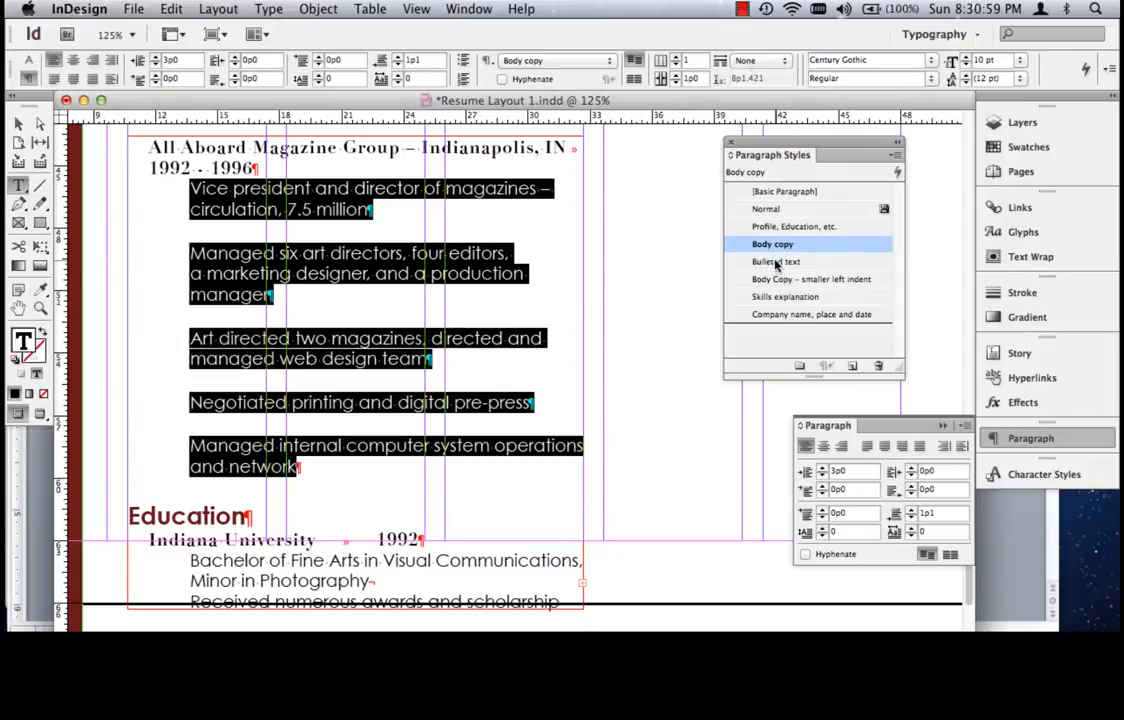
pyautogui.click(777, 261)
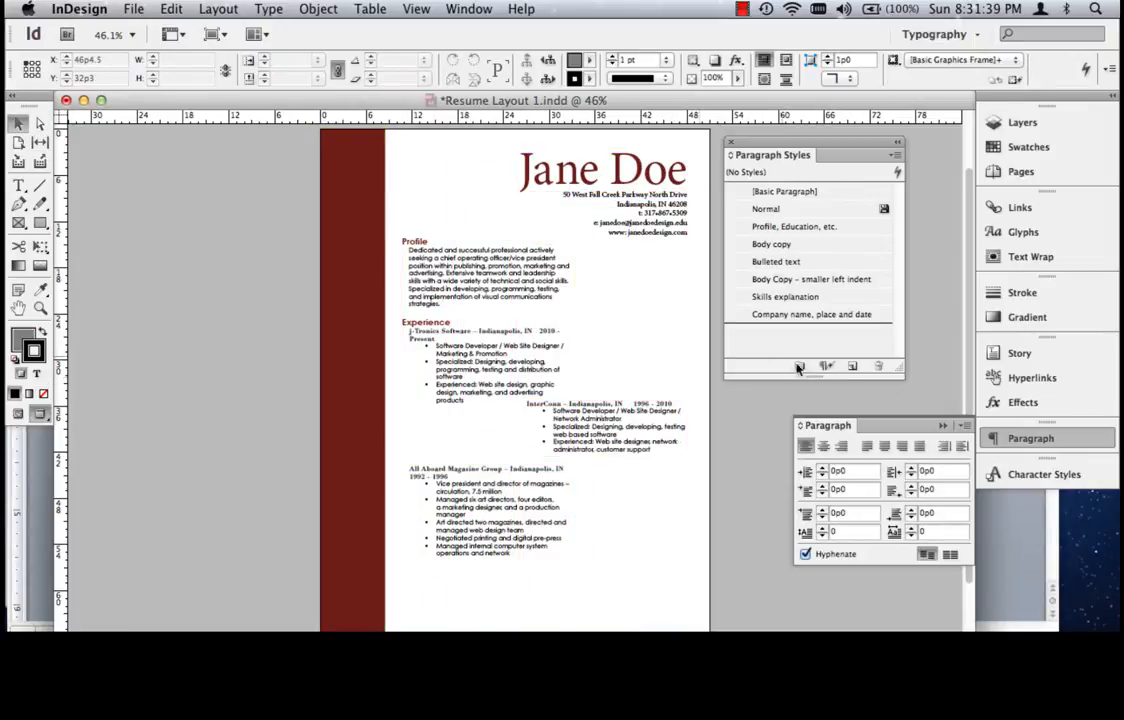
# - Move the InterConn frame slightly lower and begin selecting the Profile text
pyautogui.click(600, 428)
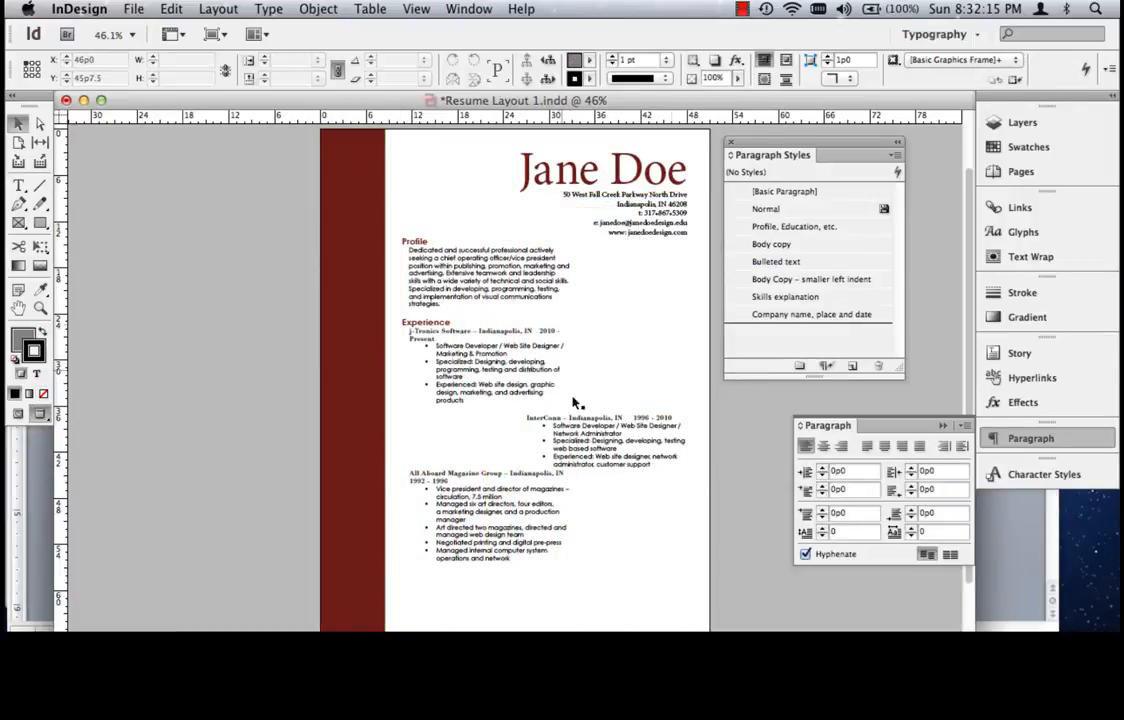
pyautogui.click(465, 275)
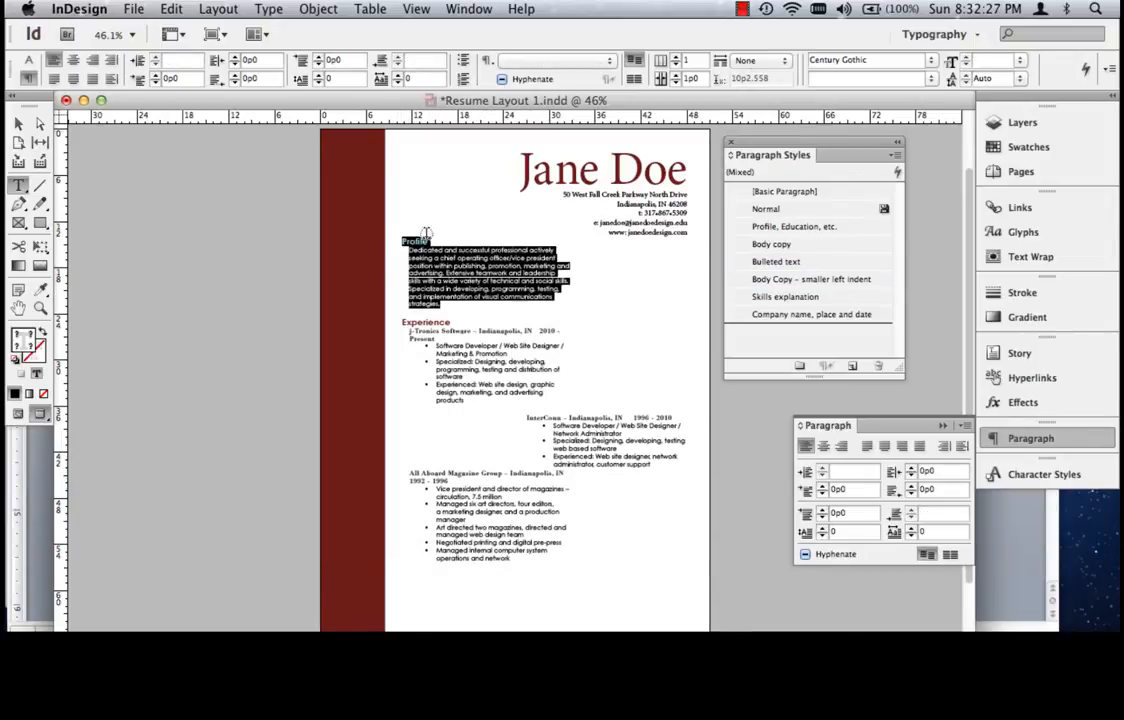
# - Give the Profile text the 'Body Copy – smaller left indent' paragraph style
pyautogui.click(170, 8)
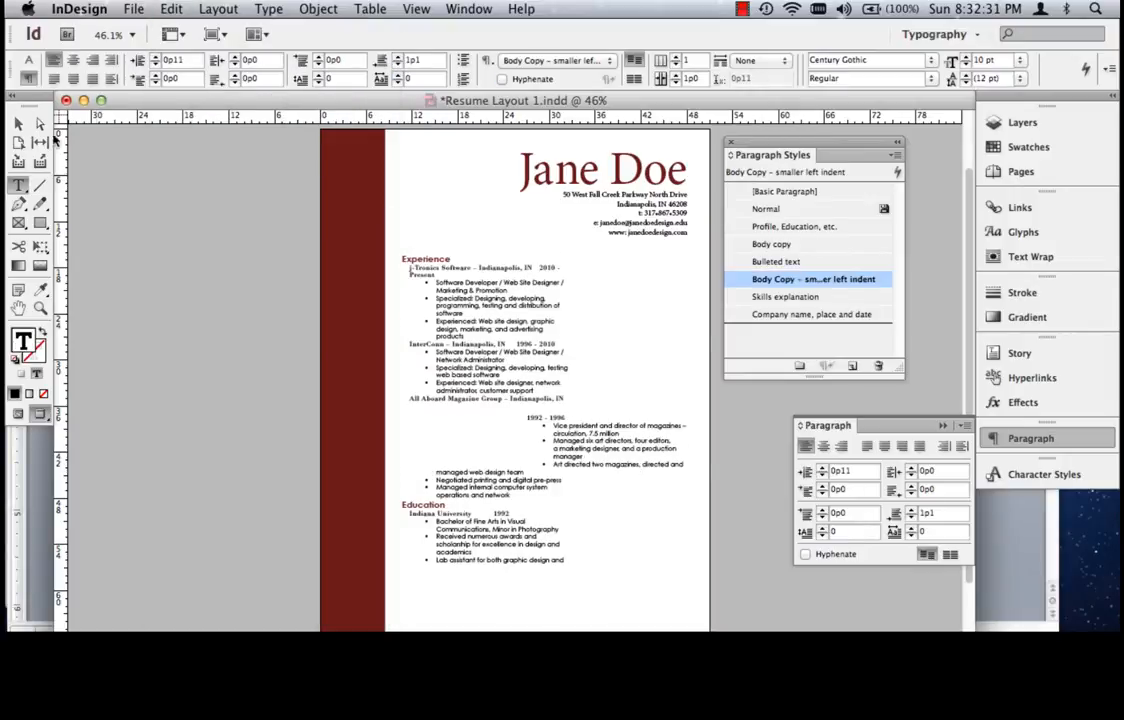
pyautogui.click(795, 226)
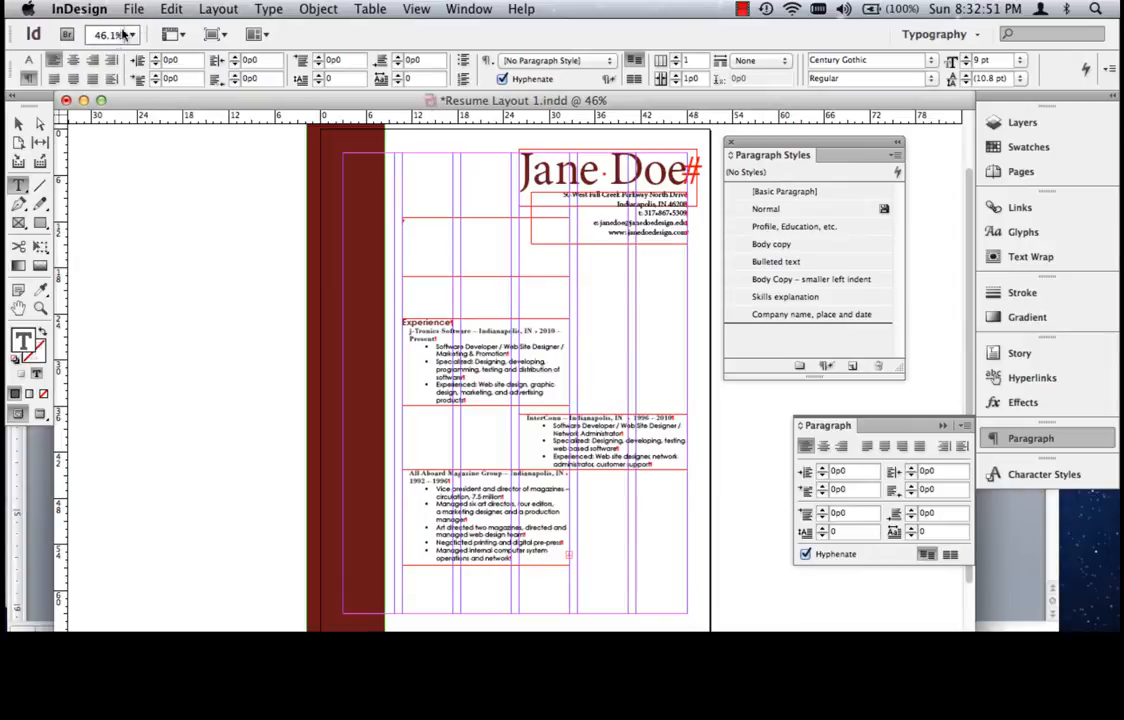
# - Widen the newly added Profile text frame so its paragraph spans between header and Experience
pyautogui.click(811, 279)
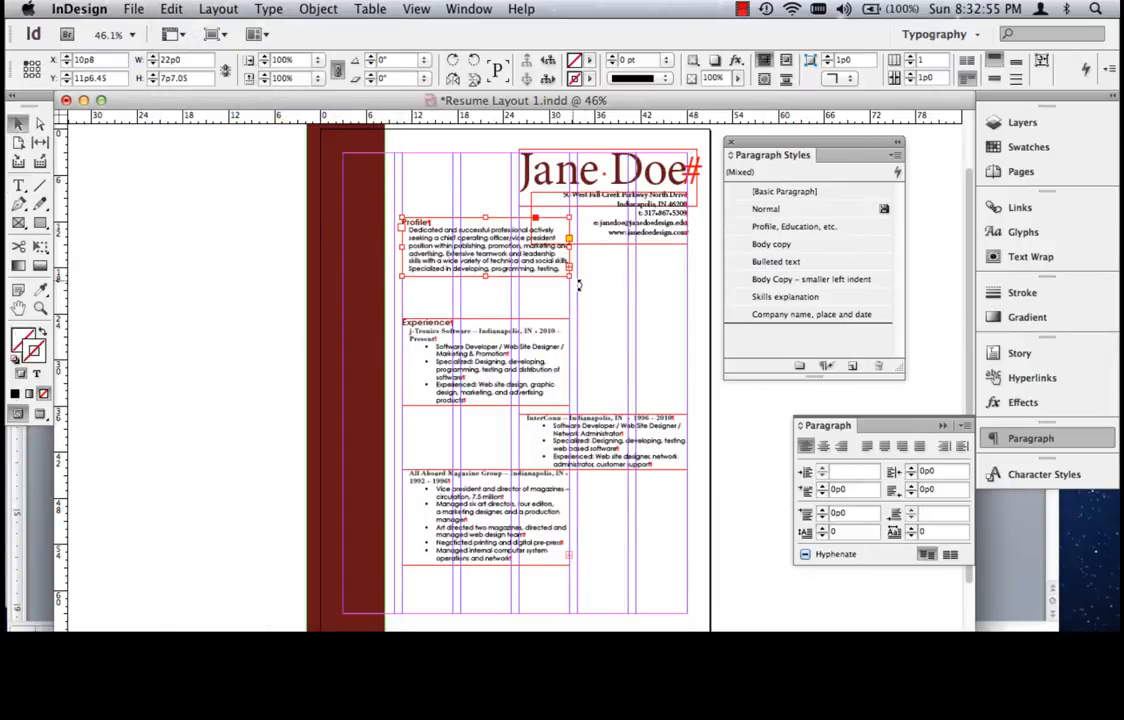
pyautogui.moveTo(568, 278); pyautogui.dragTo(620, 318)
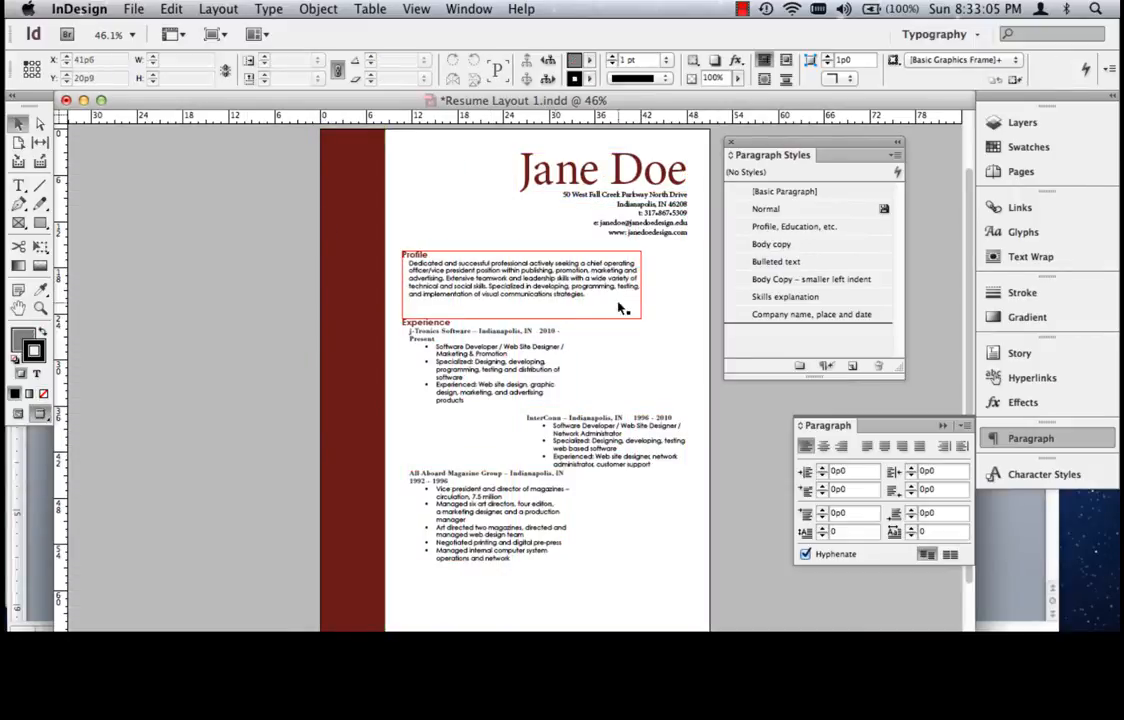
pyautogui.click(345, 318)
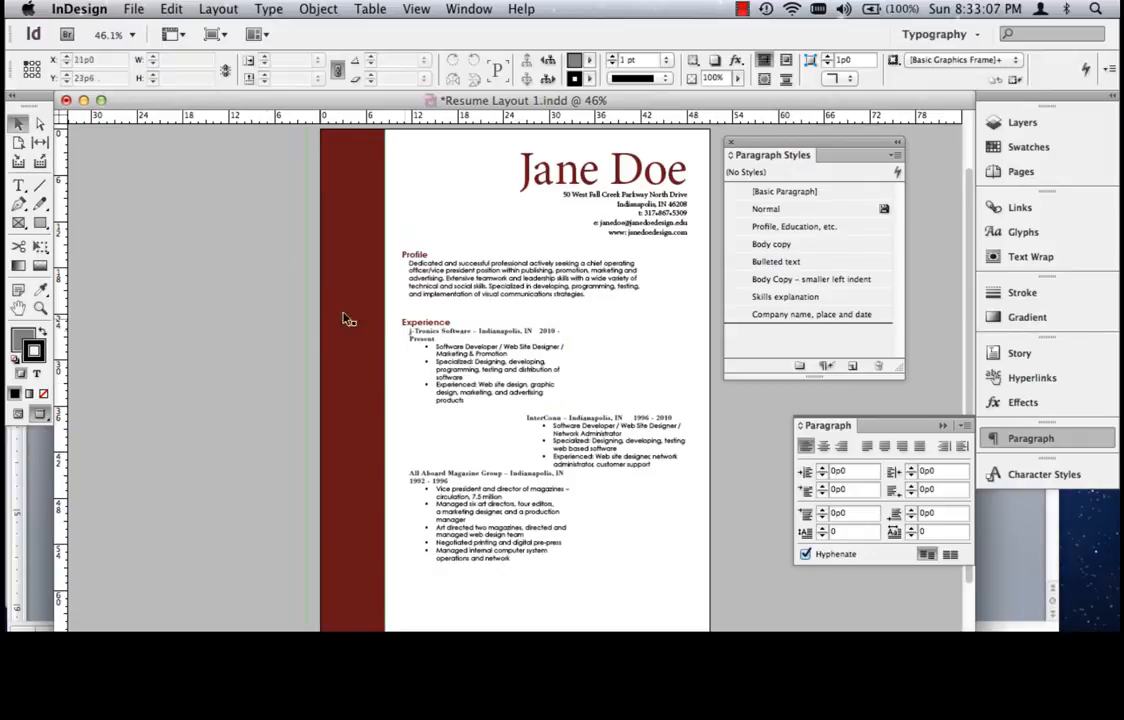
# - Move the Experience frames up and step the InterConn and All Aboard blocks rightward
pyautogui.click(475, 285)
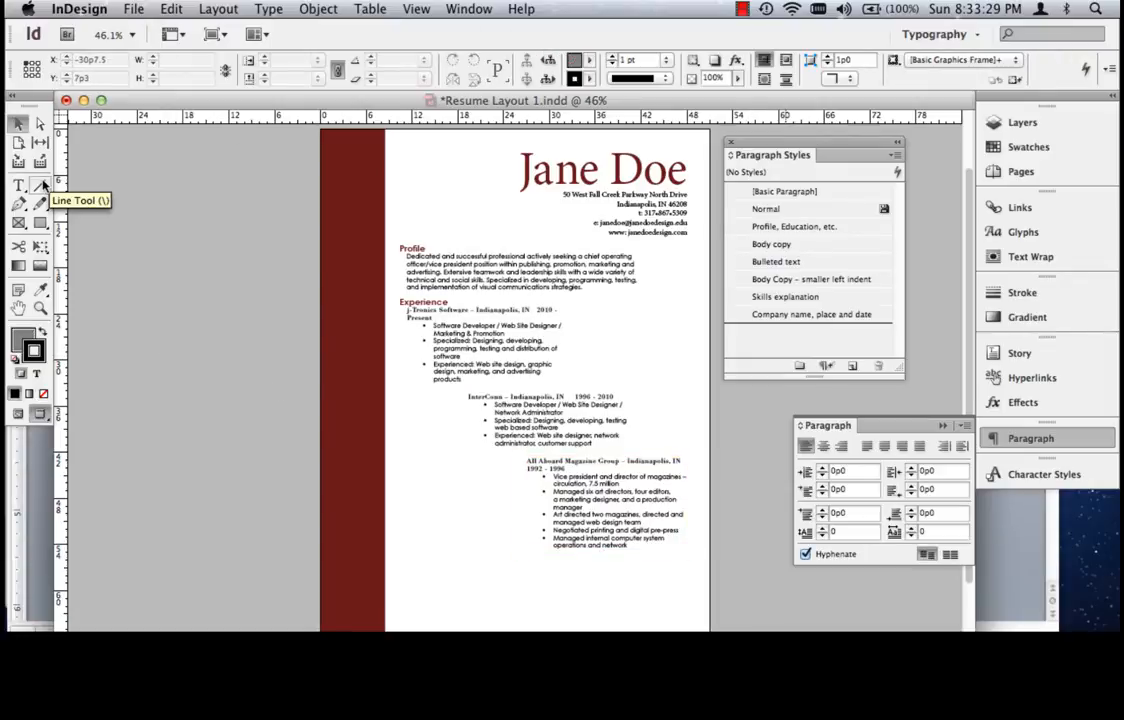
pyautogui.click(600, 500)
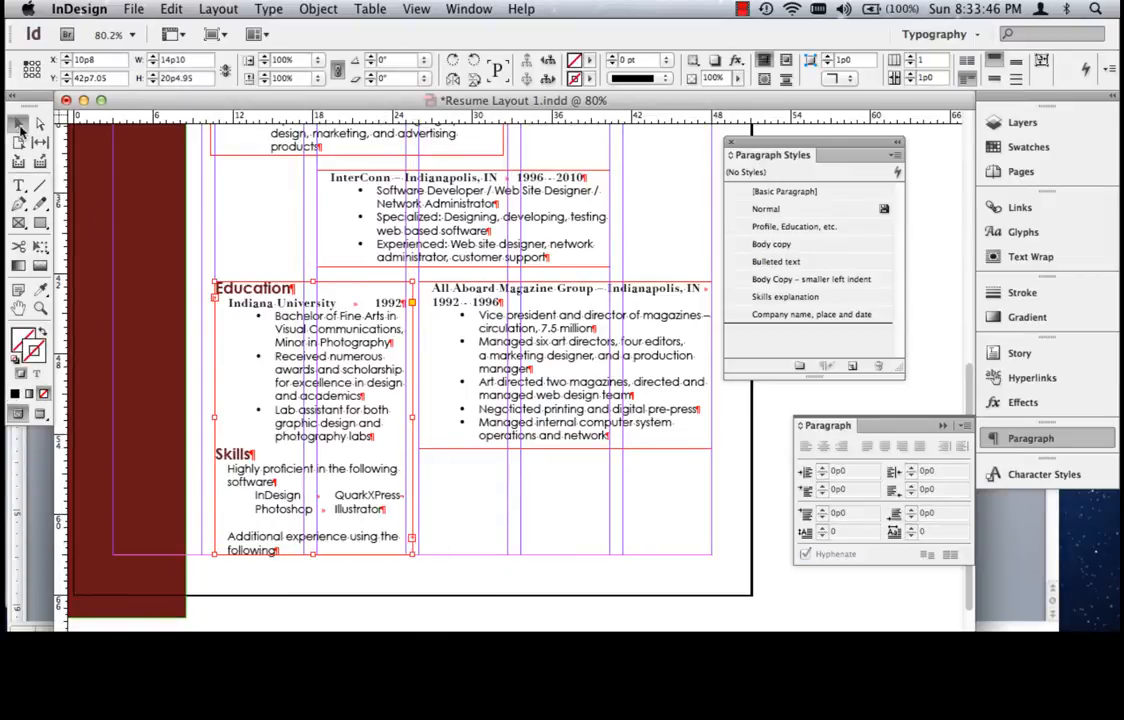
pyautogui.moveTo(415, 428)
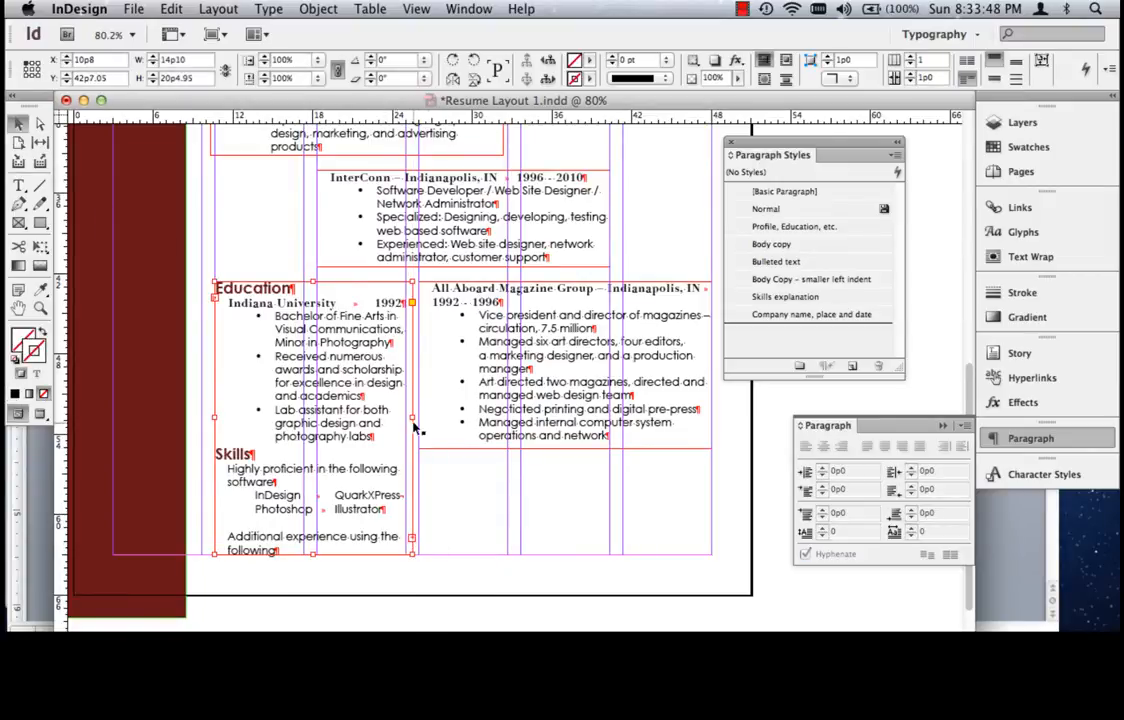
pyautogui.moveTo(400, 373)
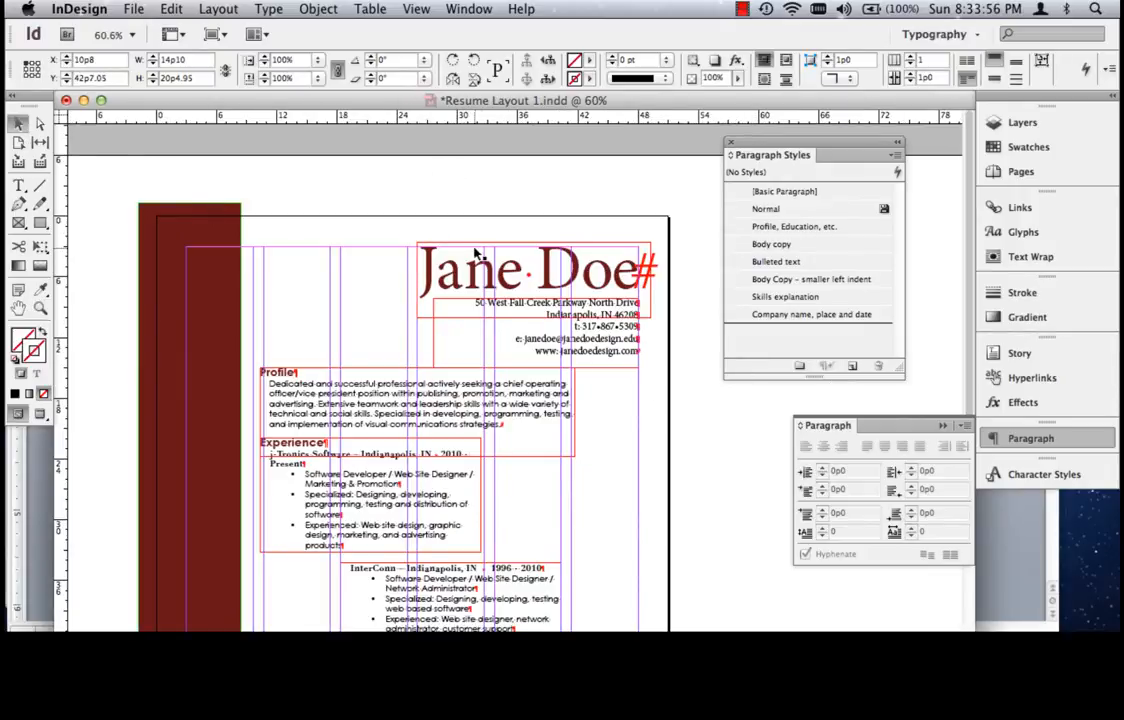
# - Reduce the name's point size and reposition Profile, Experience and Education/Skills frames
pyautogui.click(535, 267)
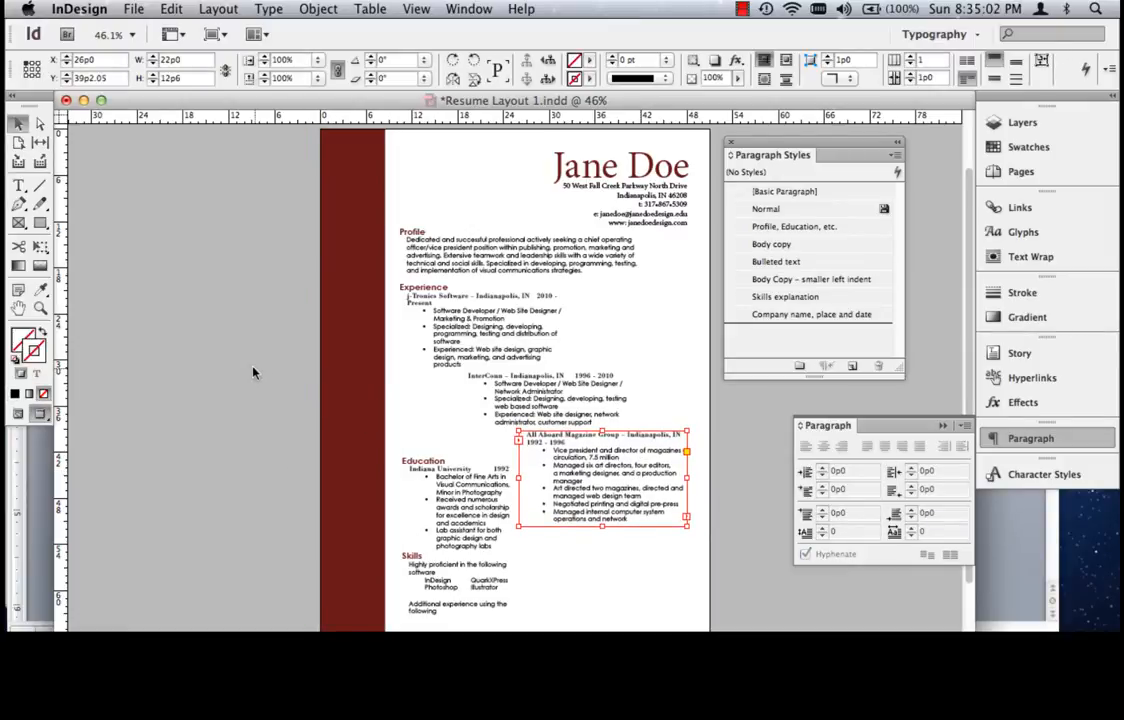
# - Place Skills under All Aboard, listing Dreamweaver, Java Script, Flash, Word Press and HTML
pyautogui.click(480, 325)
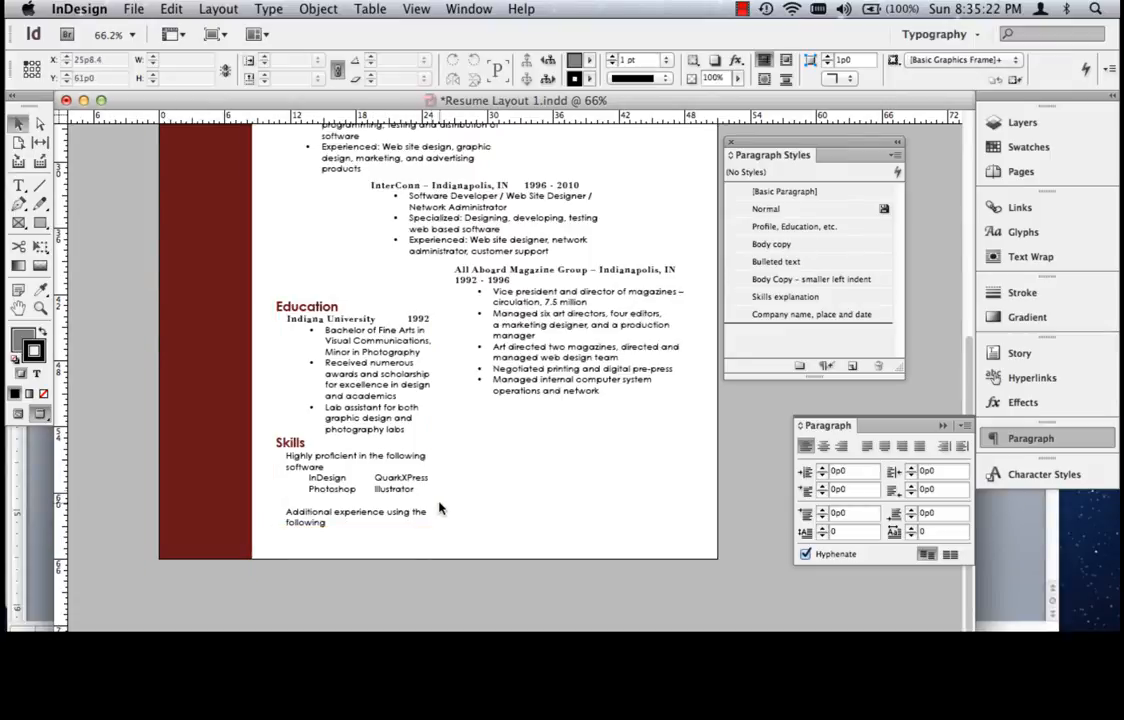
pyautogui.click(355, 510)
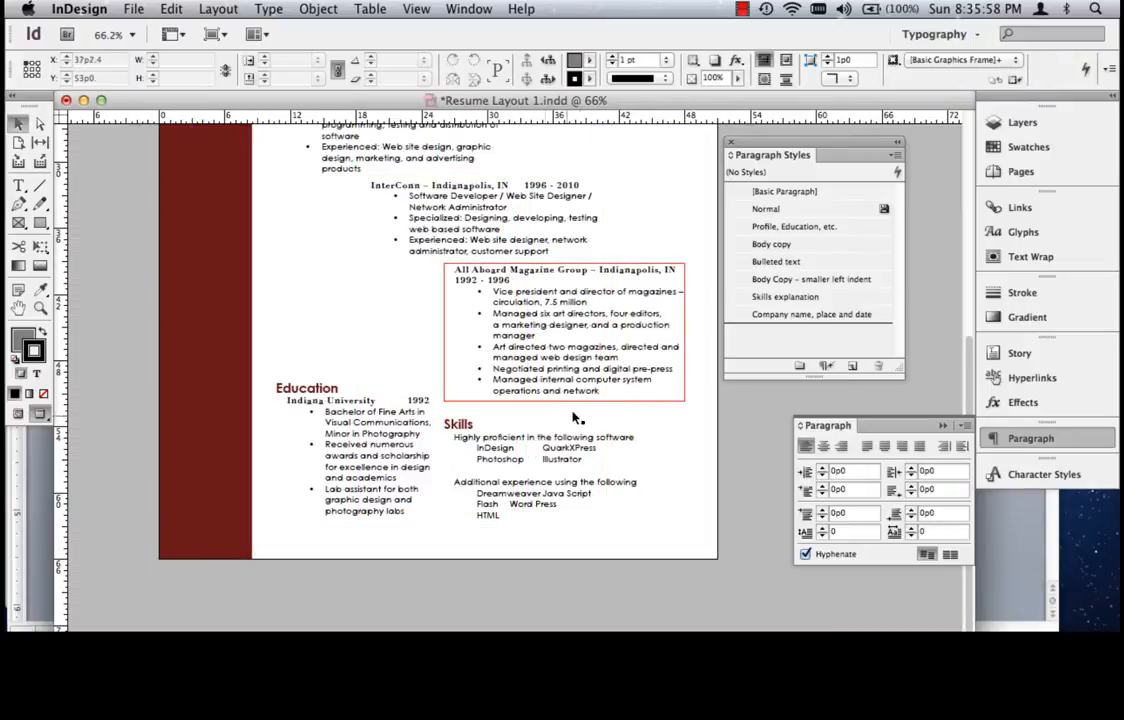
# - Fit the page in view and open the Layers panel
pyautogui.click(563, 470)
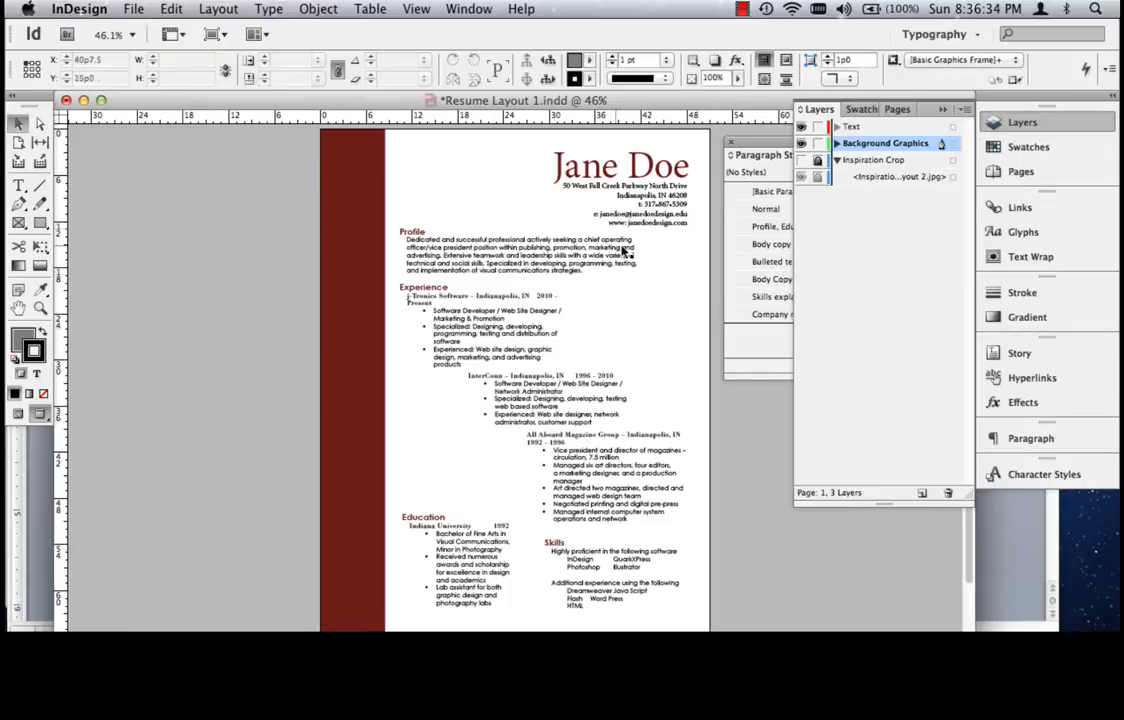
# - On the Text layer, narrow the Profile frame and move the grouped job blocks up
pyautogui.click(515, 255)
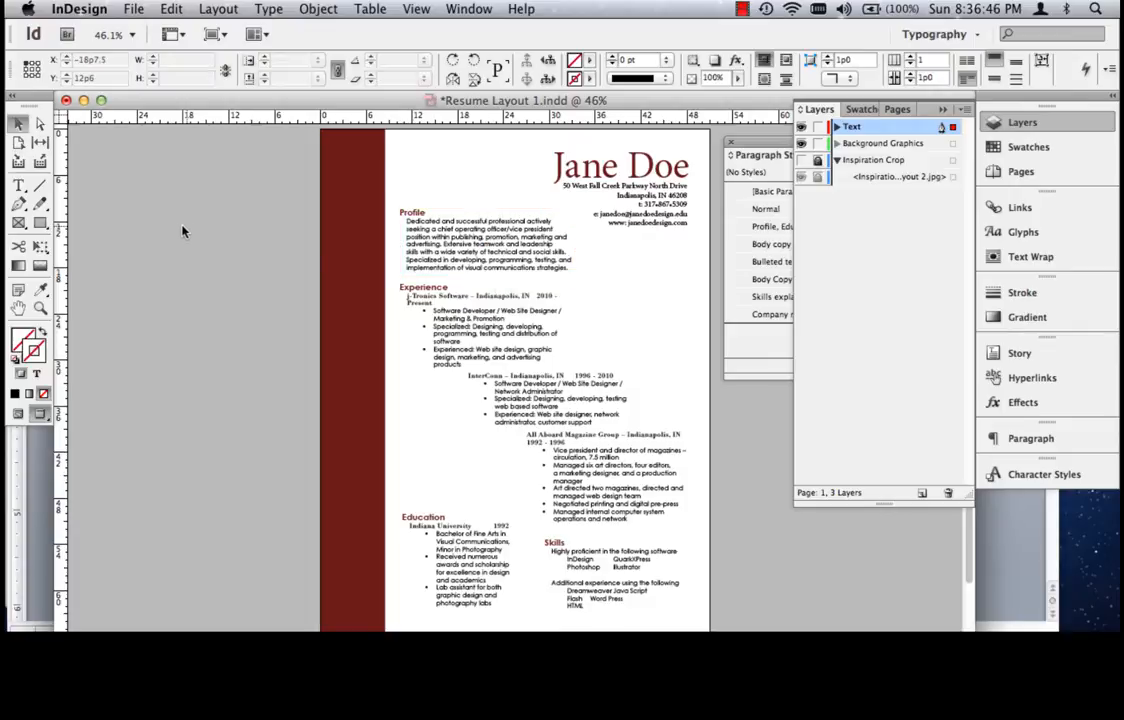
pyautogui.click(485, 240)
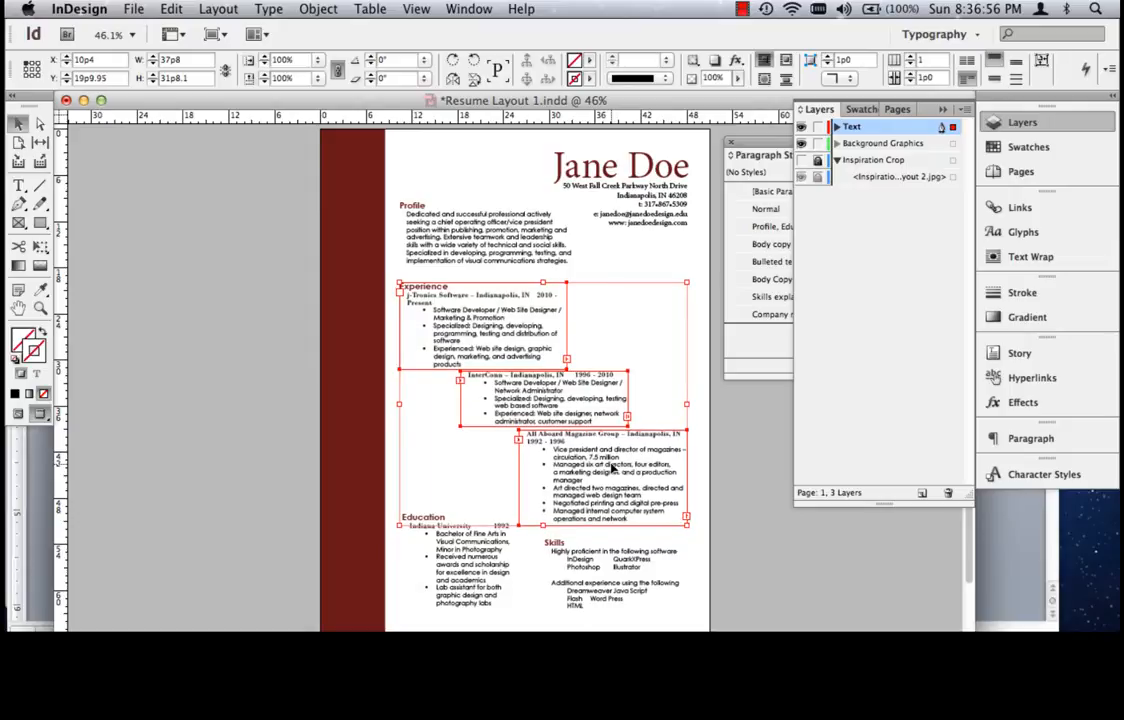
pyautogui.click(172, 433)
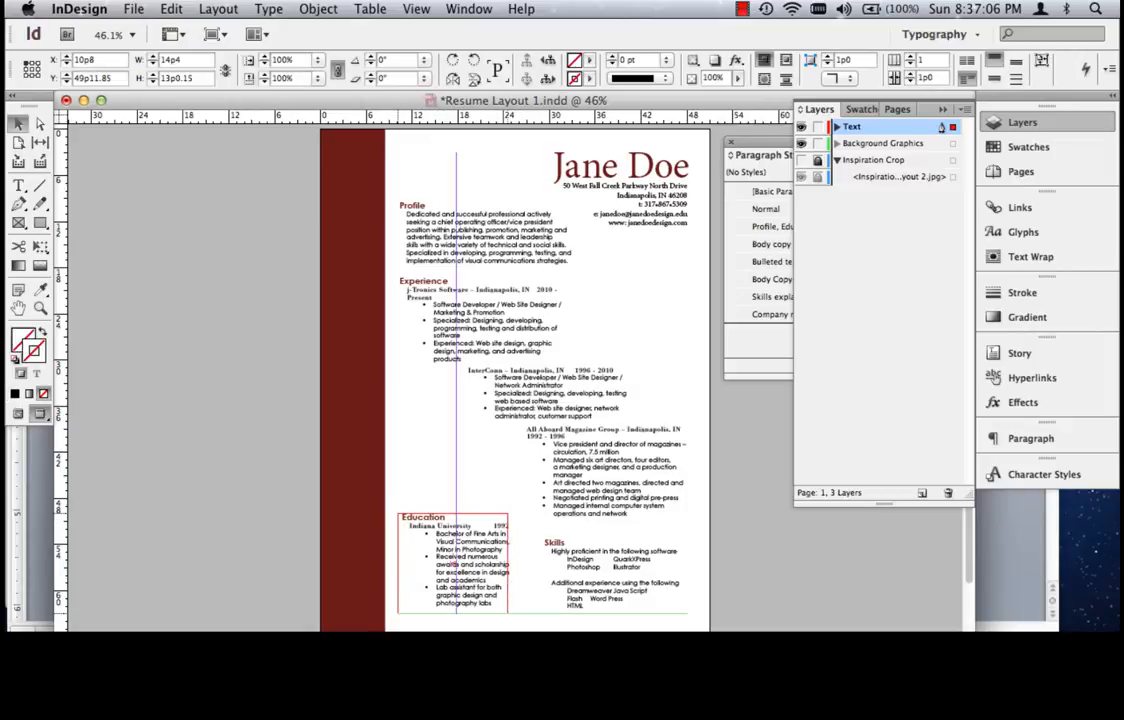
# - Widen the Education frame and level its top with the Skills frame beside it
pyautogui.click(452, 560)
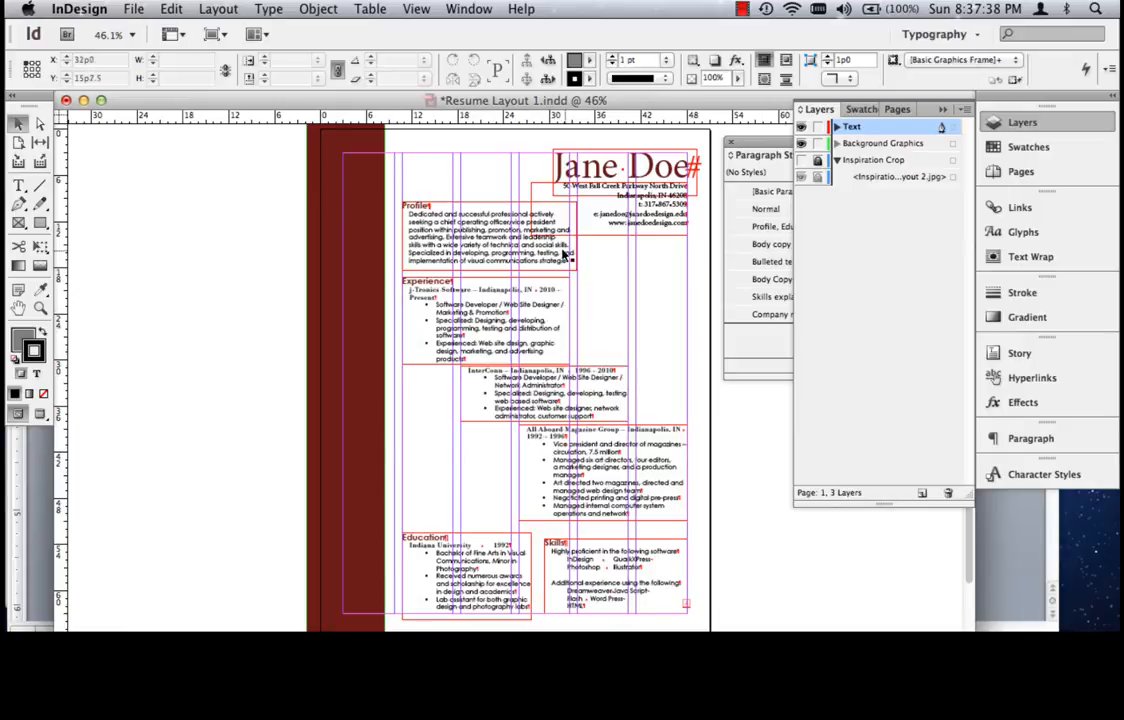
pyautogui.click(480, 235)
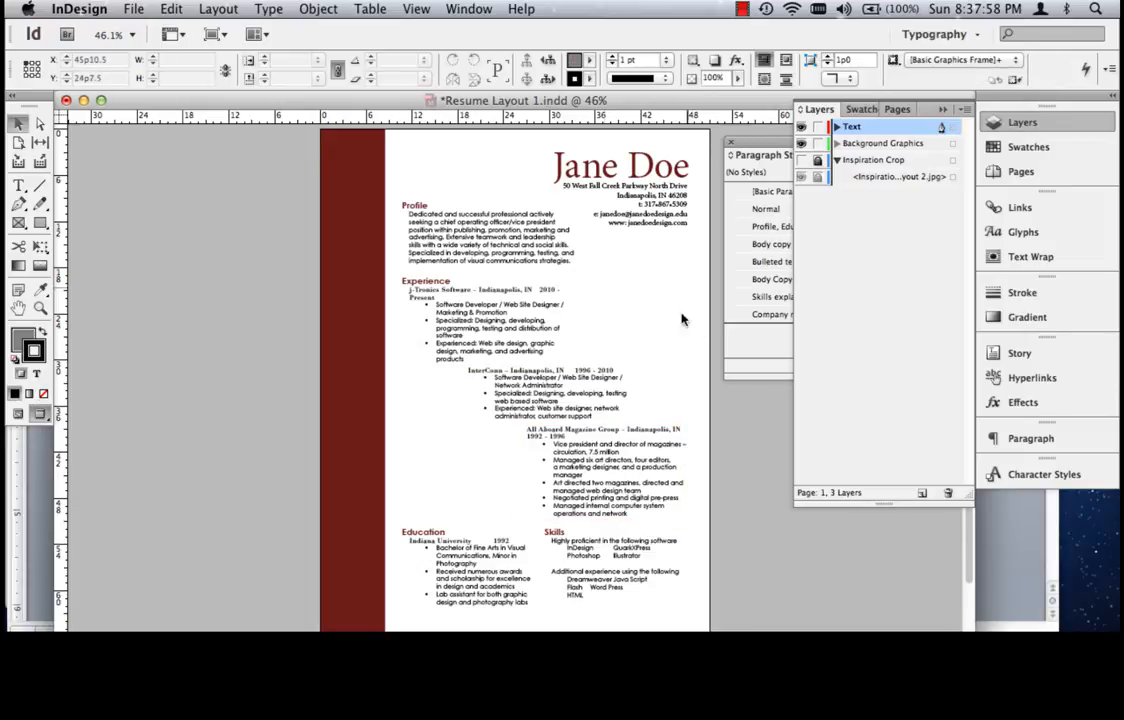
pyautogui.click(490, 235)
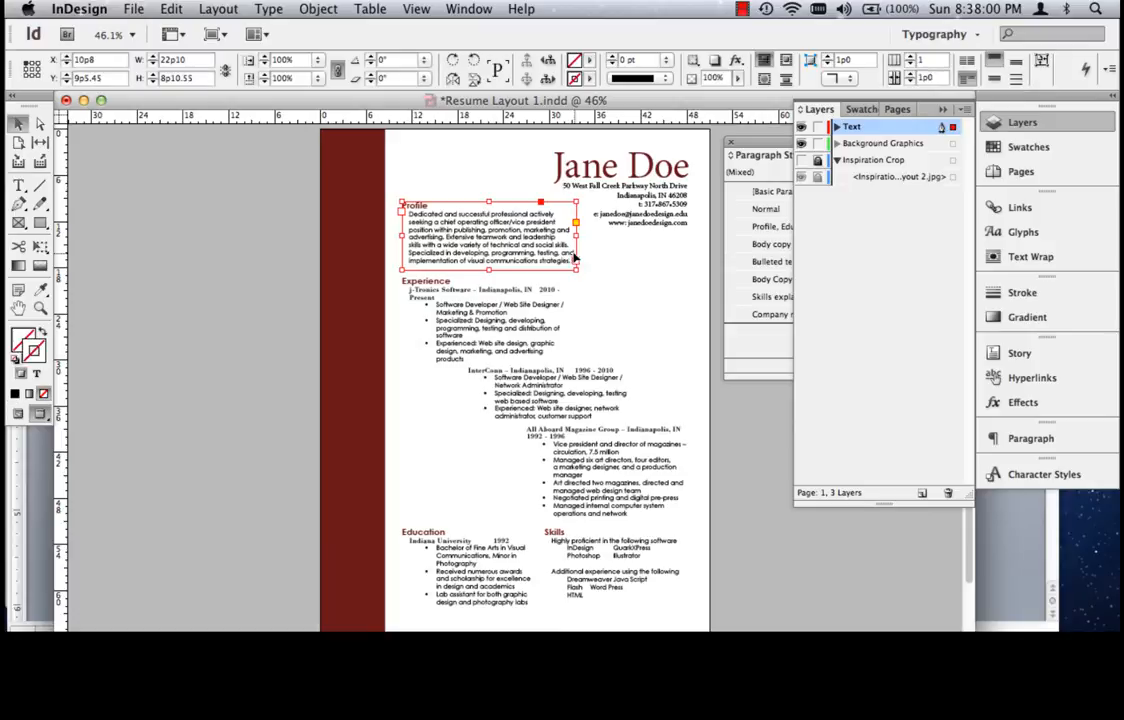